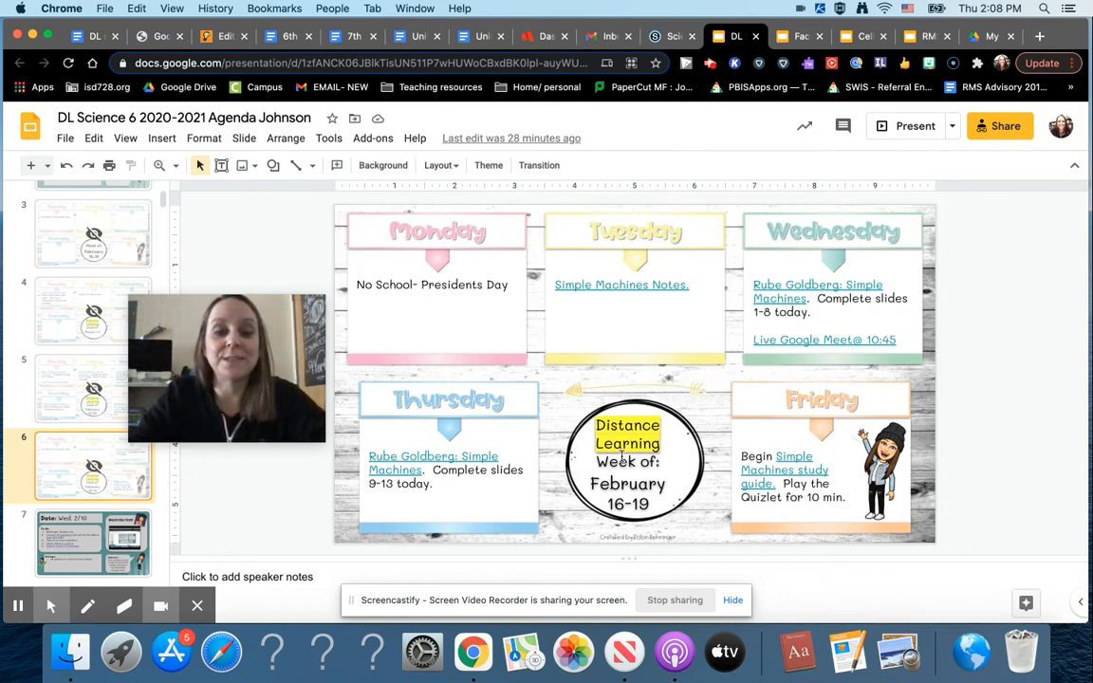
mouse_move(591, 282)
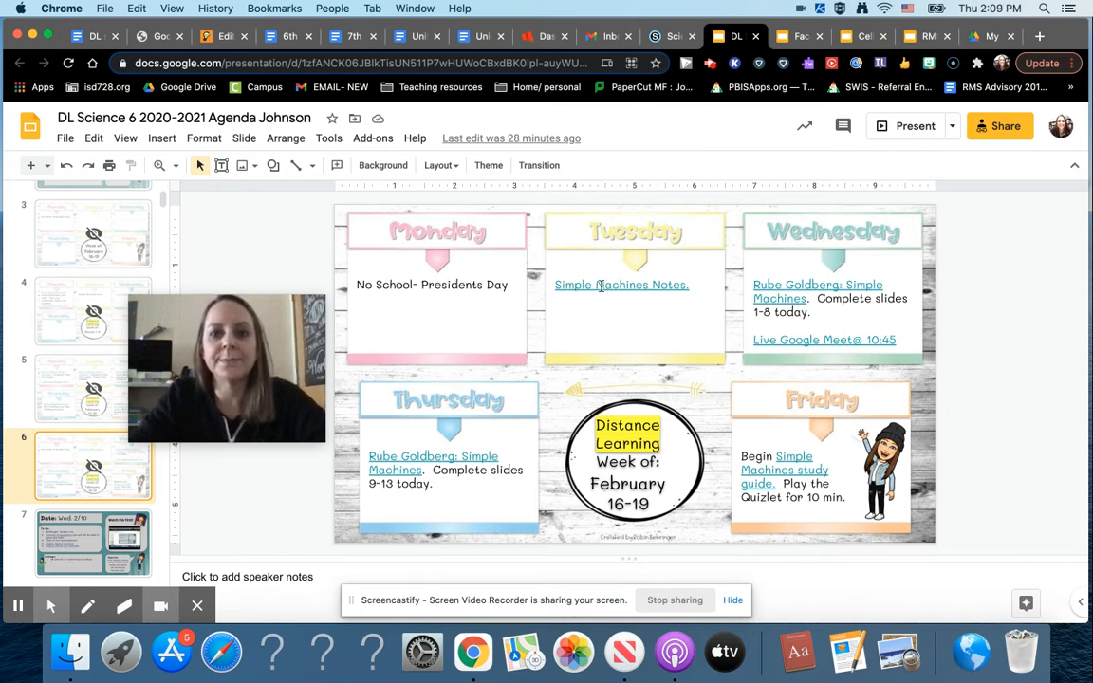
Follow Tuesday's 'Simple Machines Notes.' link to its presentation.
click(620, 285)
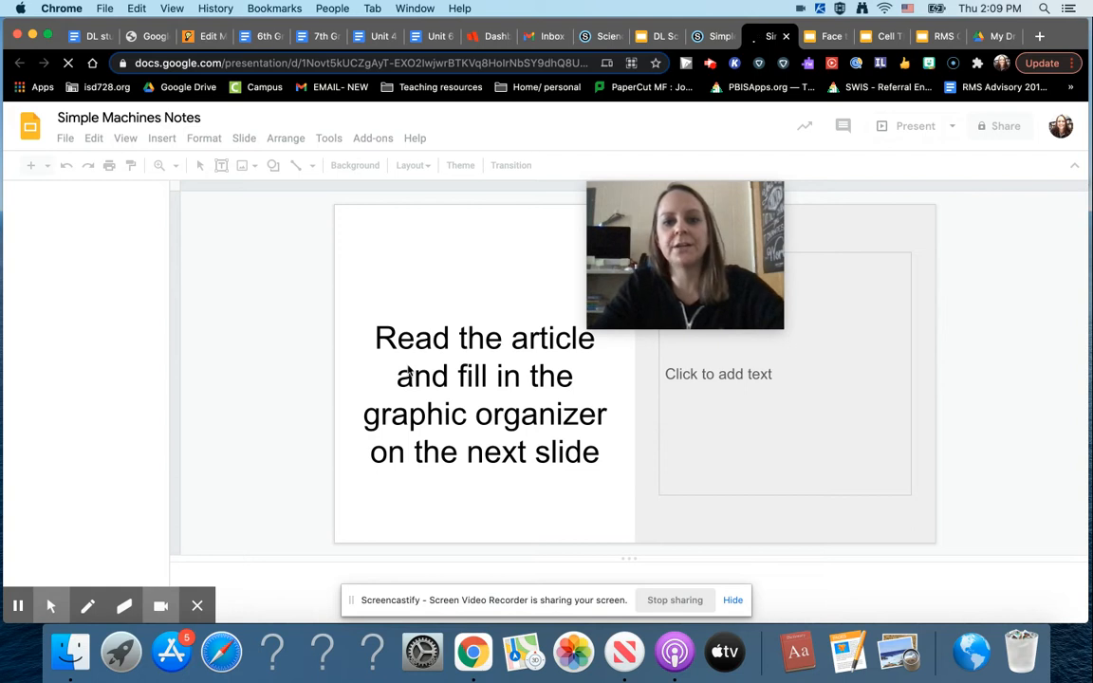
mouse_move(197, 349)
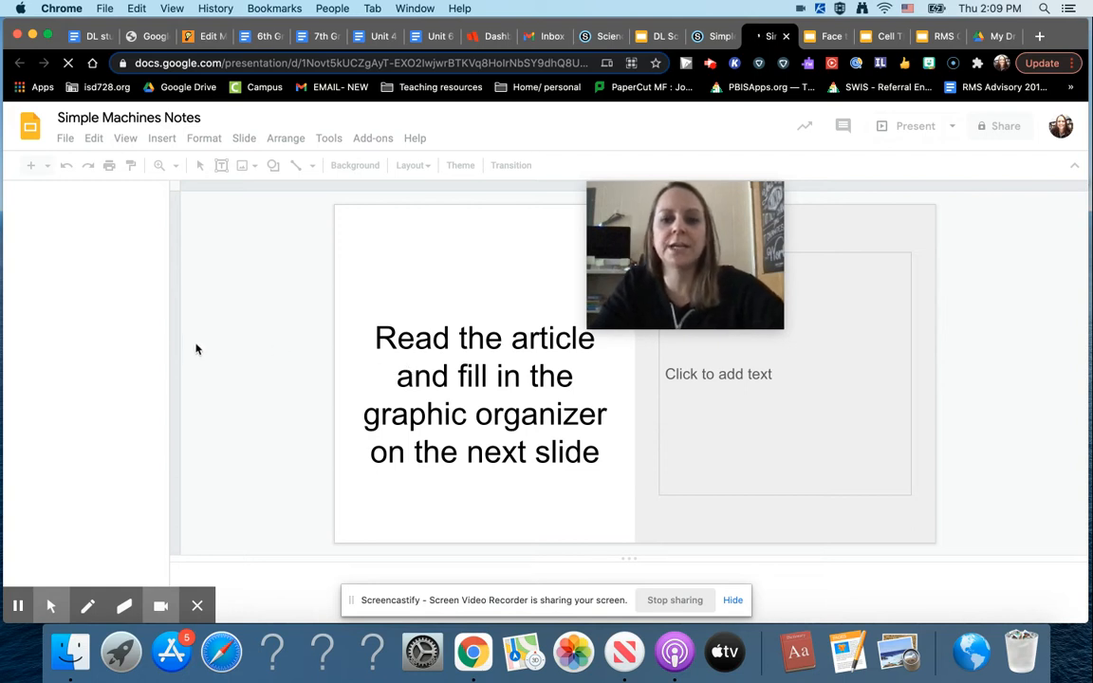
mouse_move(139, 252)
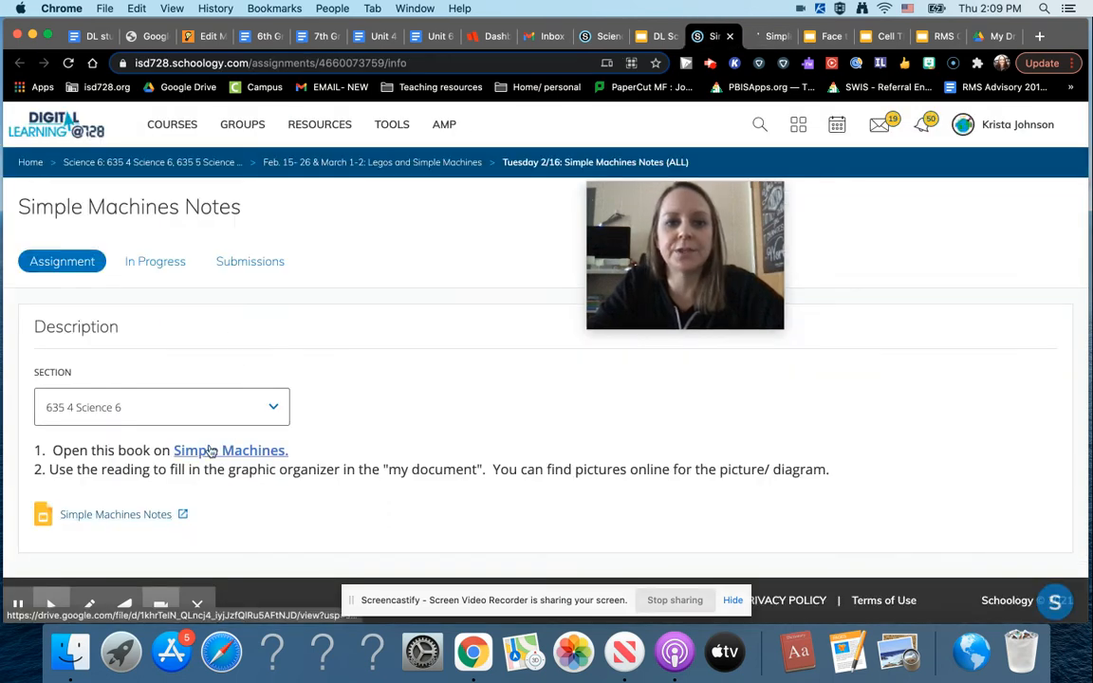
Open the Simple Machines book link, then return to the Simple Machines Notes tab.
click(231, 450)
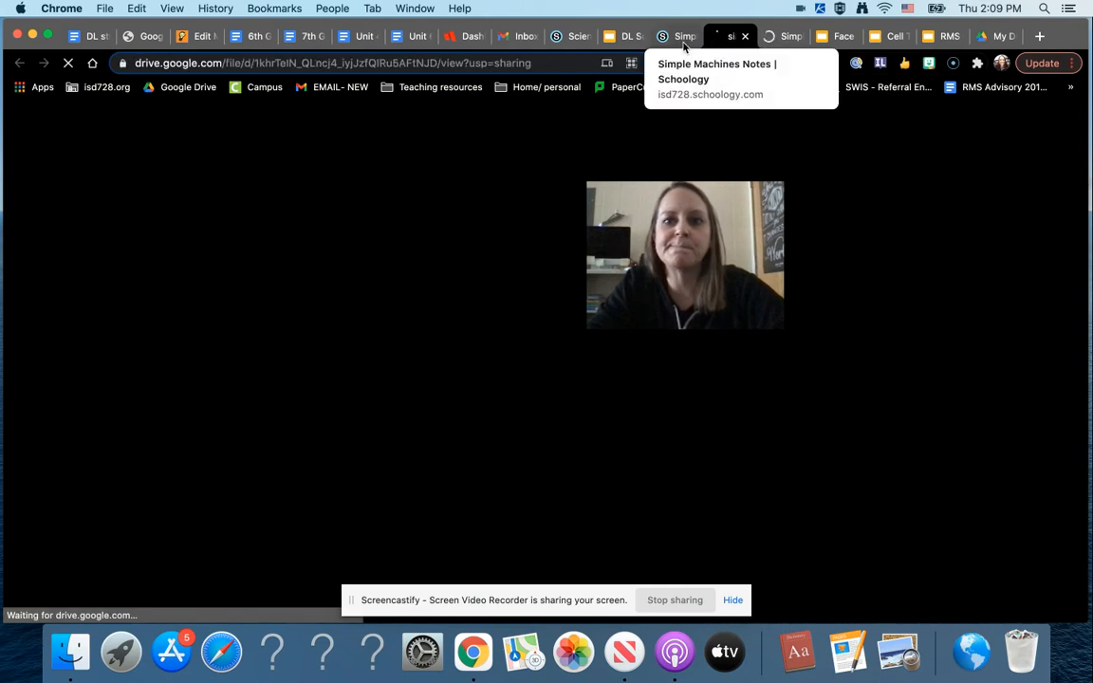
click(731, 36)
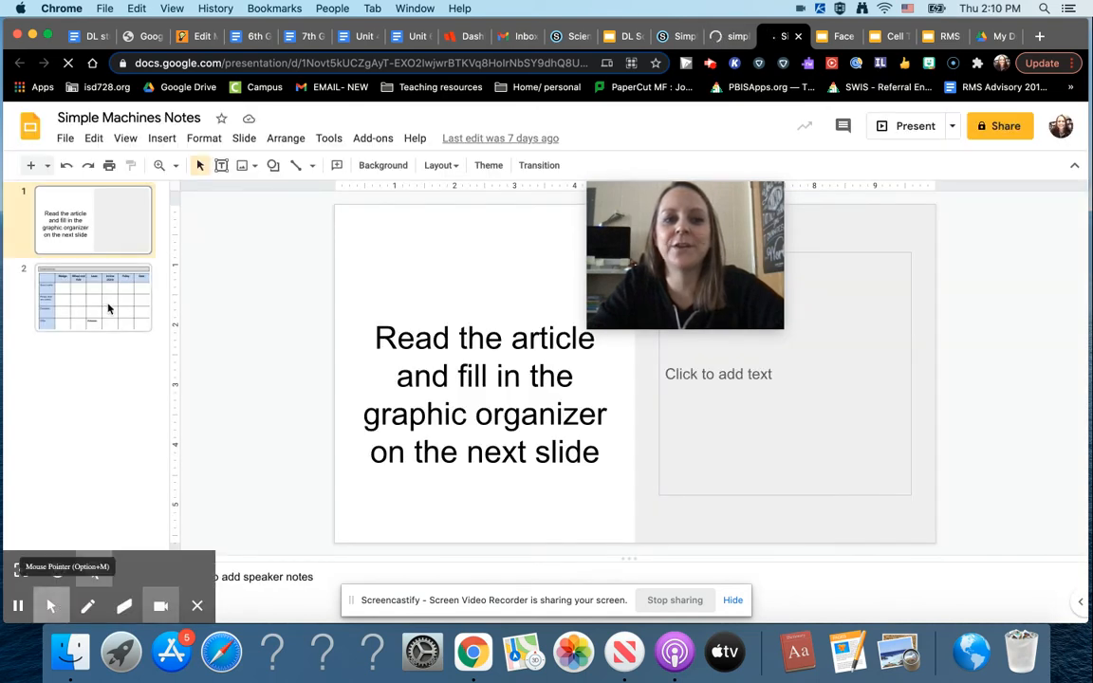
View the slide 2 graphic organizer table, then switch to the simple machines book PDF.
click(93, 297)
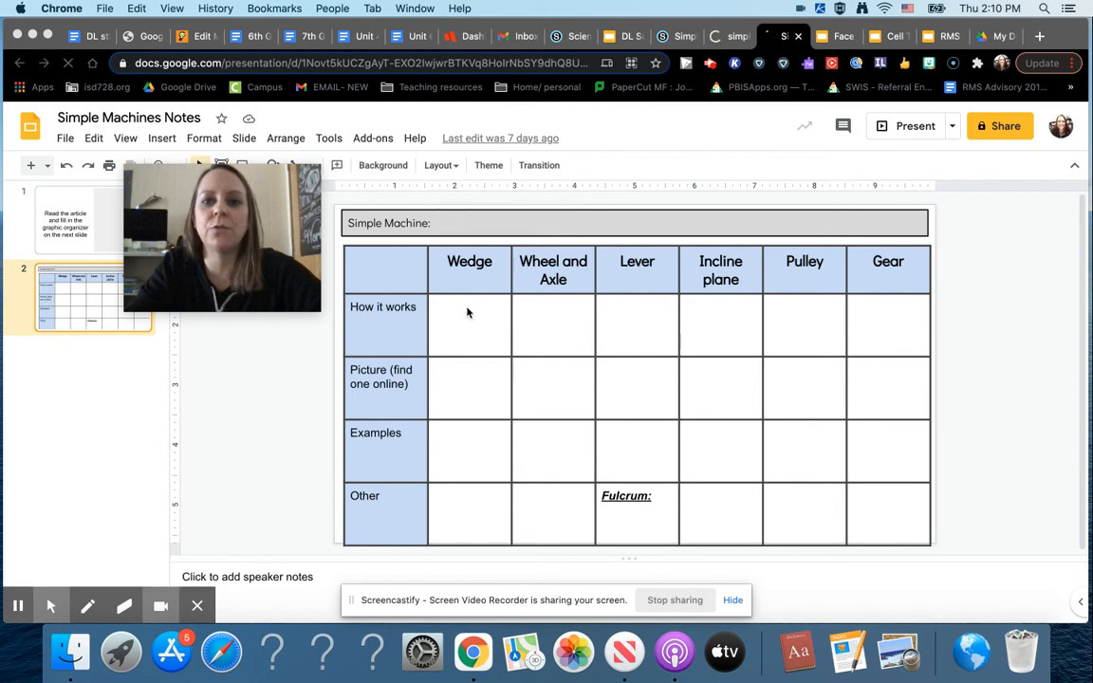
mouse_move(455, 400)
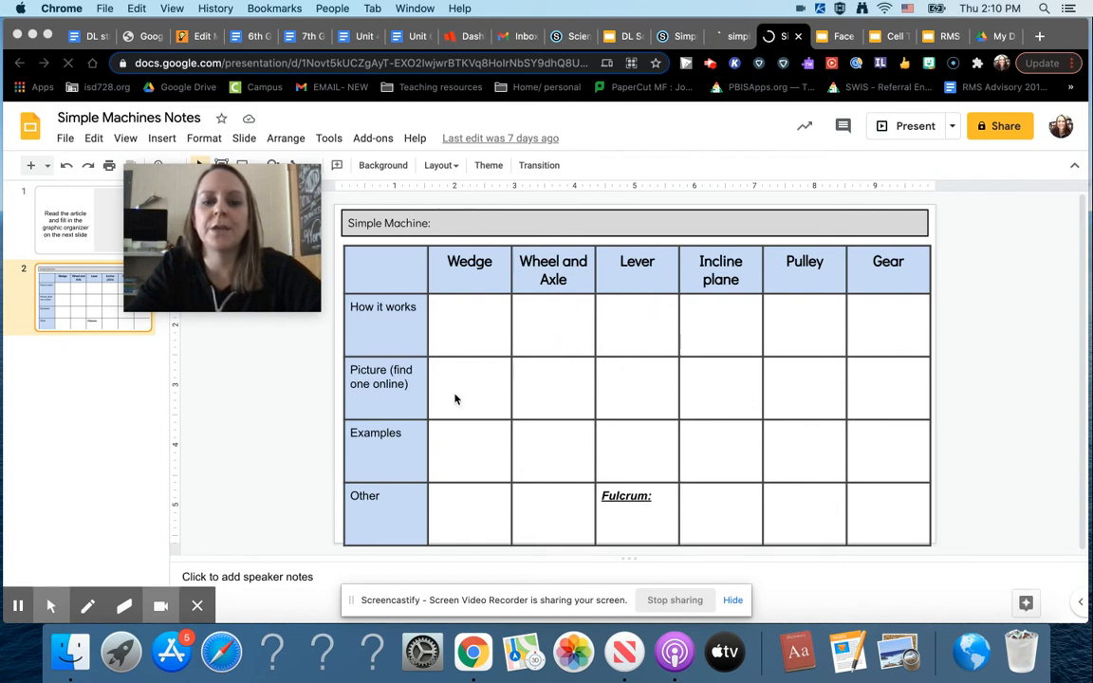
mouse_move(674, 380)
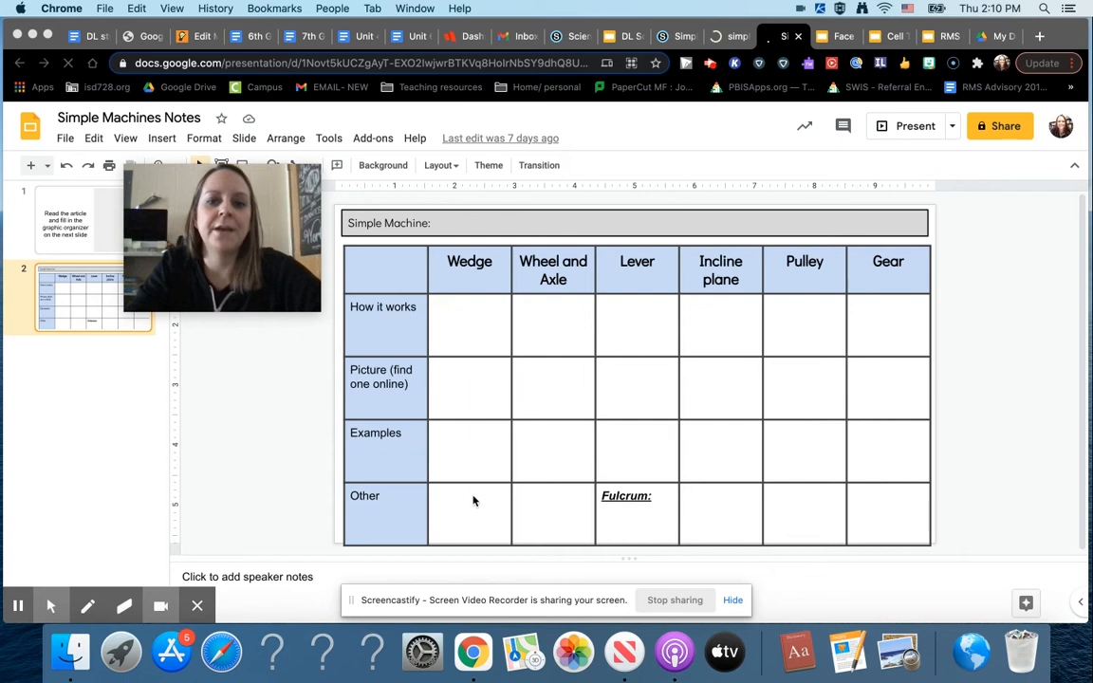
mouse_move(664, 512)
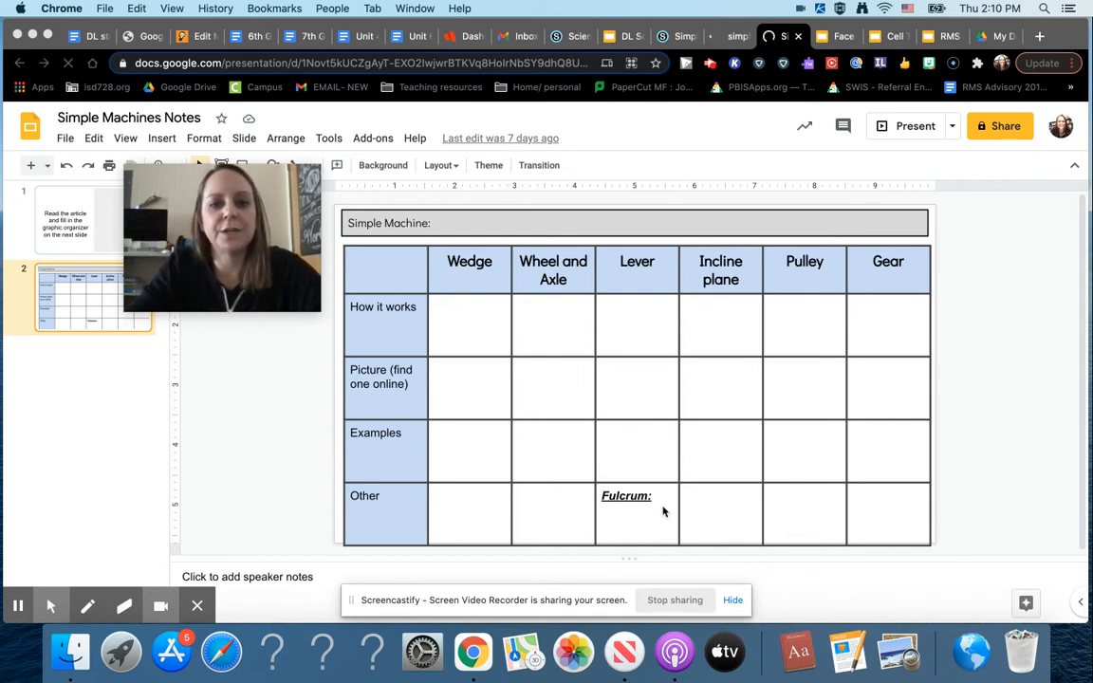
mouse_move(602, 541)
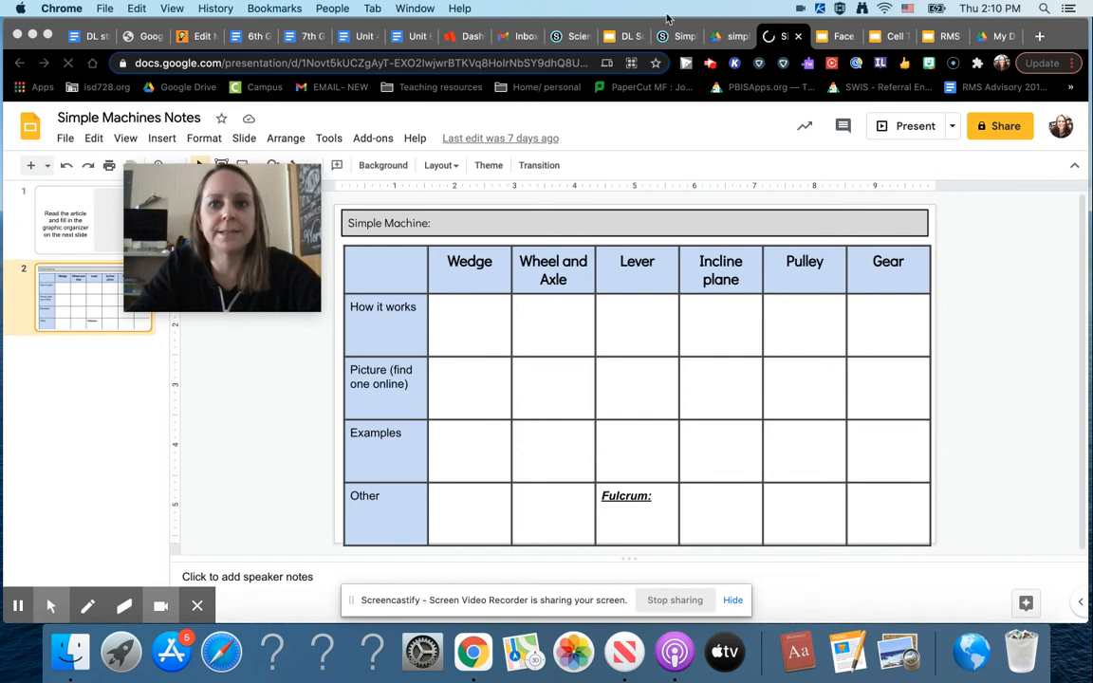
click(676, 36)
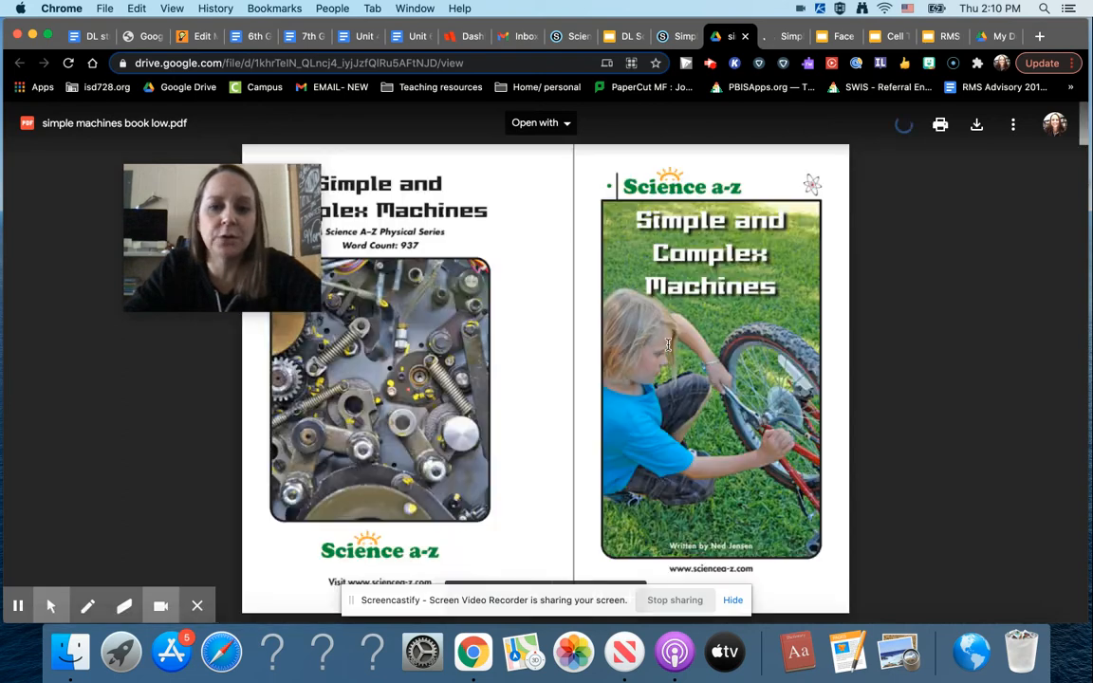
Scroll the PDF, then switch back to the DL Science 6 agenda tab.
scroll(down, 3)
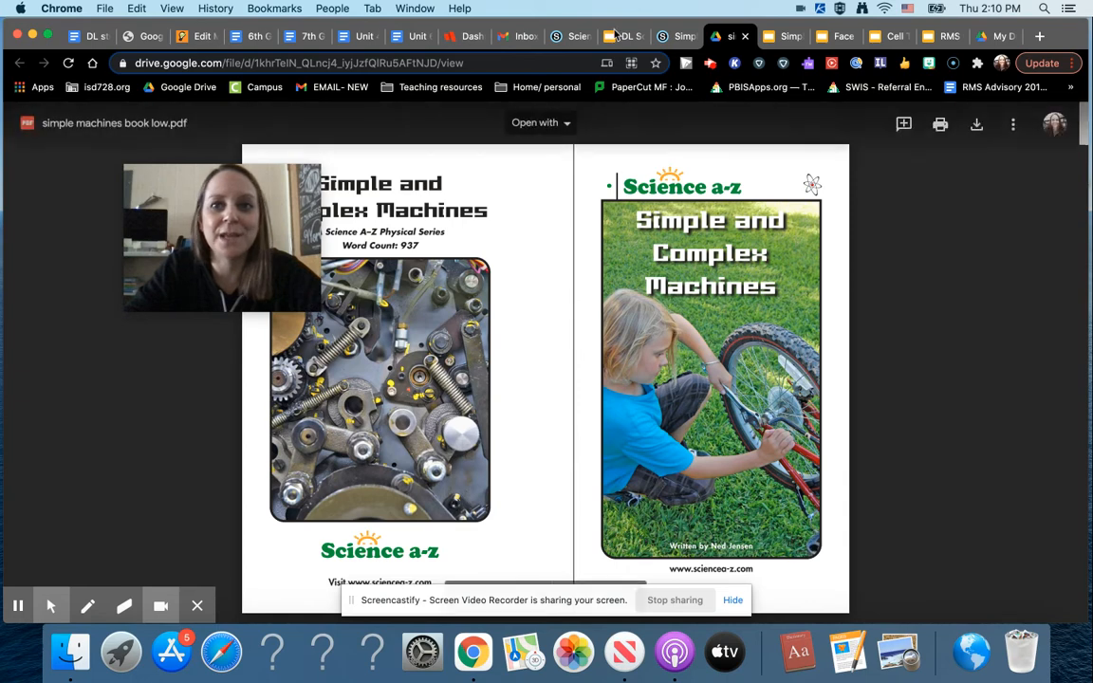
click(624, 37)
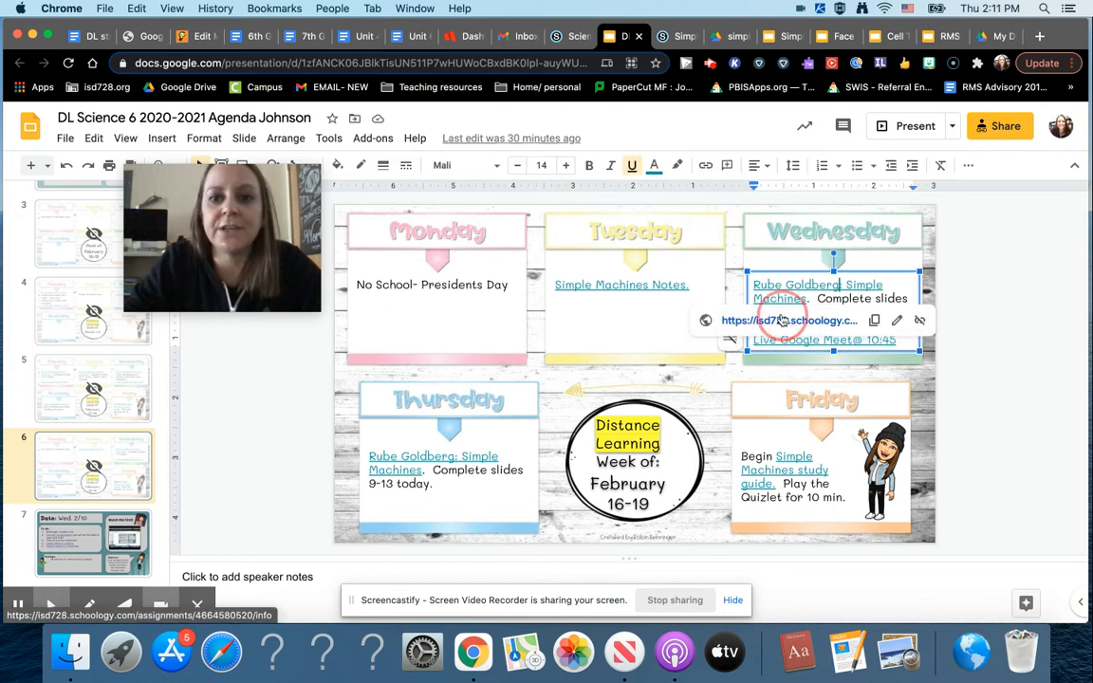
Follow Wednesday's 'Rube Goldberg: Simple Machines' link to the Schoology assignment.
click(788, 320)
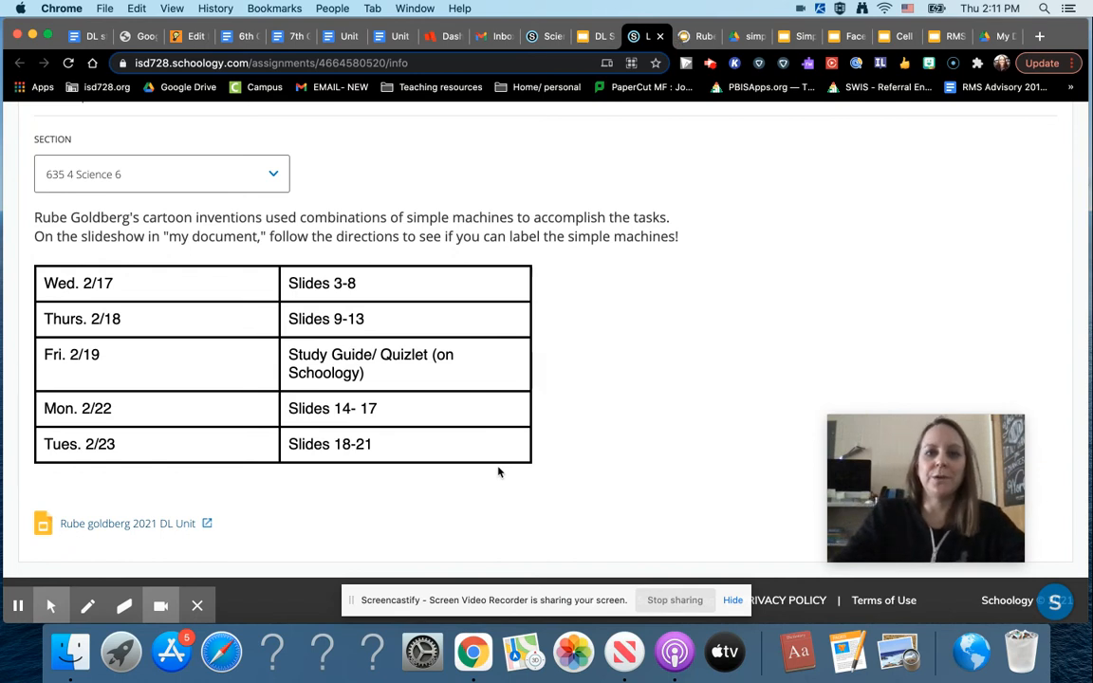
mouse_move(226, 384)
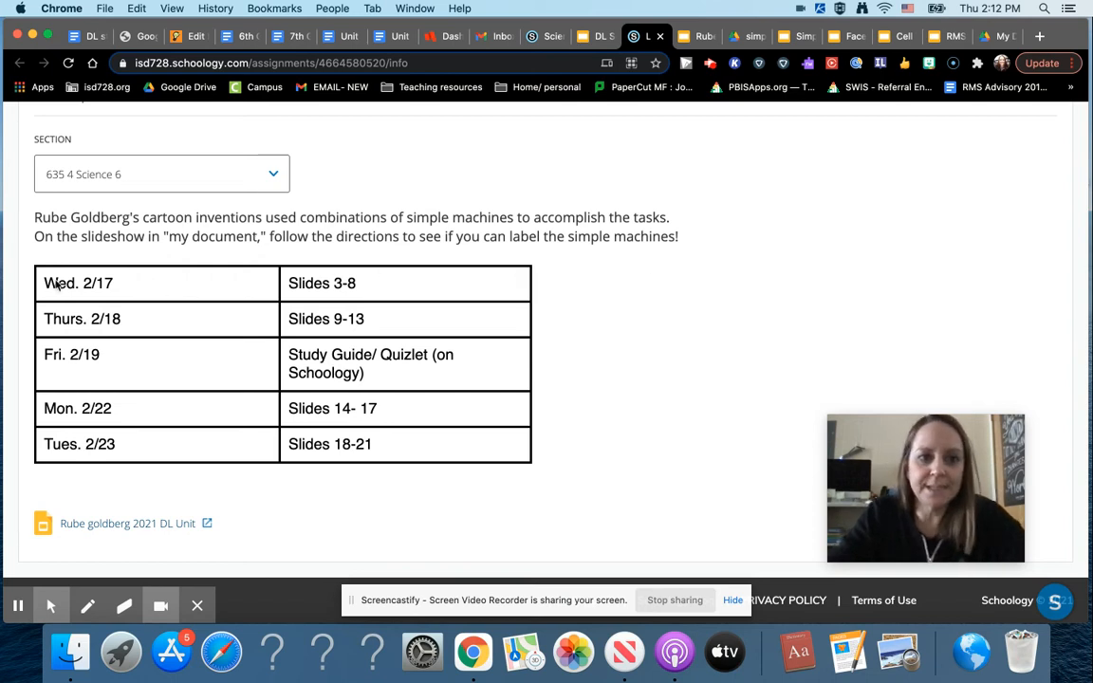
mouse_move(100, 278)
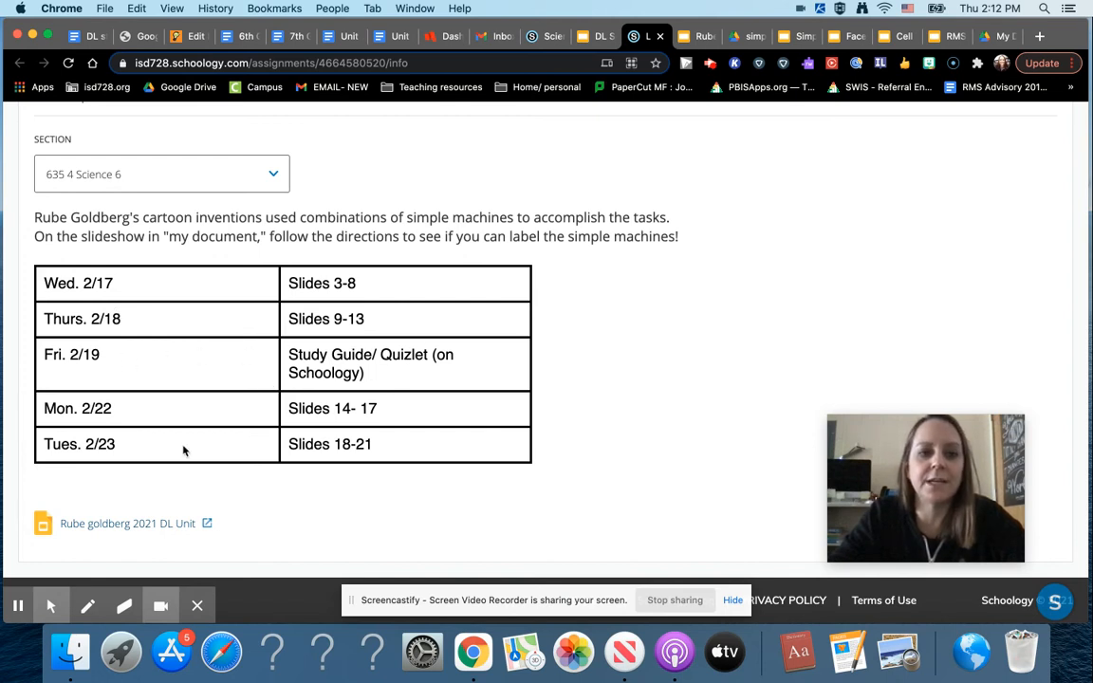
mouse_move(543, 180)
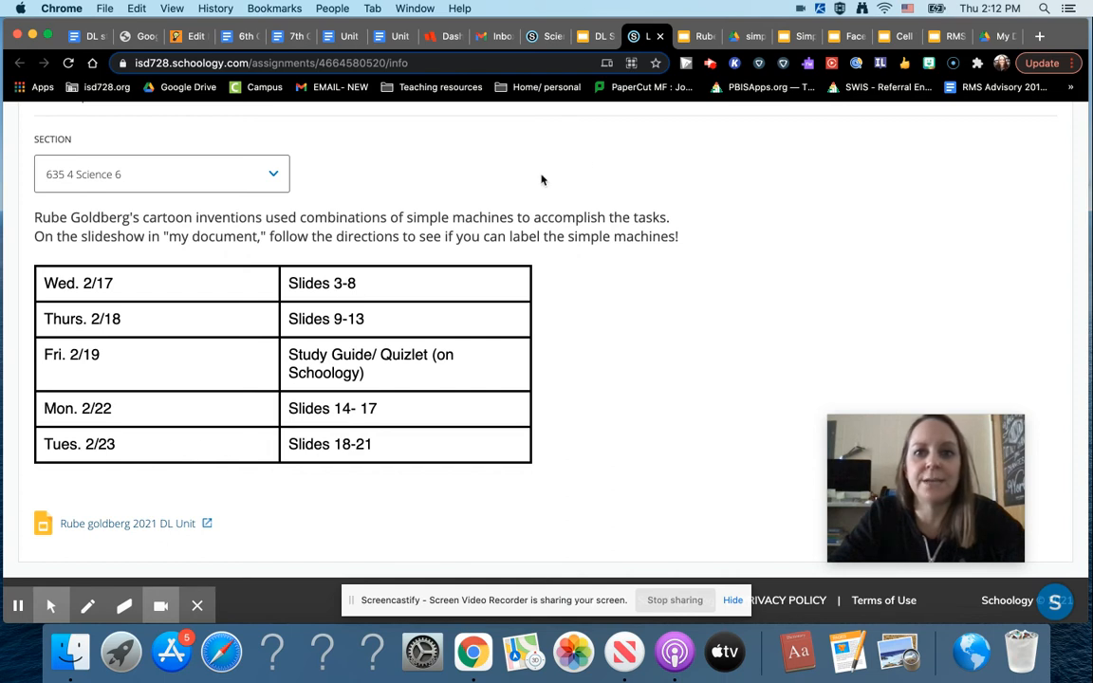
Open the Rube goldberg 2021 DL Unit attachment from the assignment.
click(127, 523)
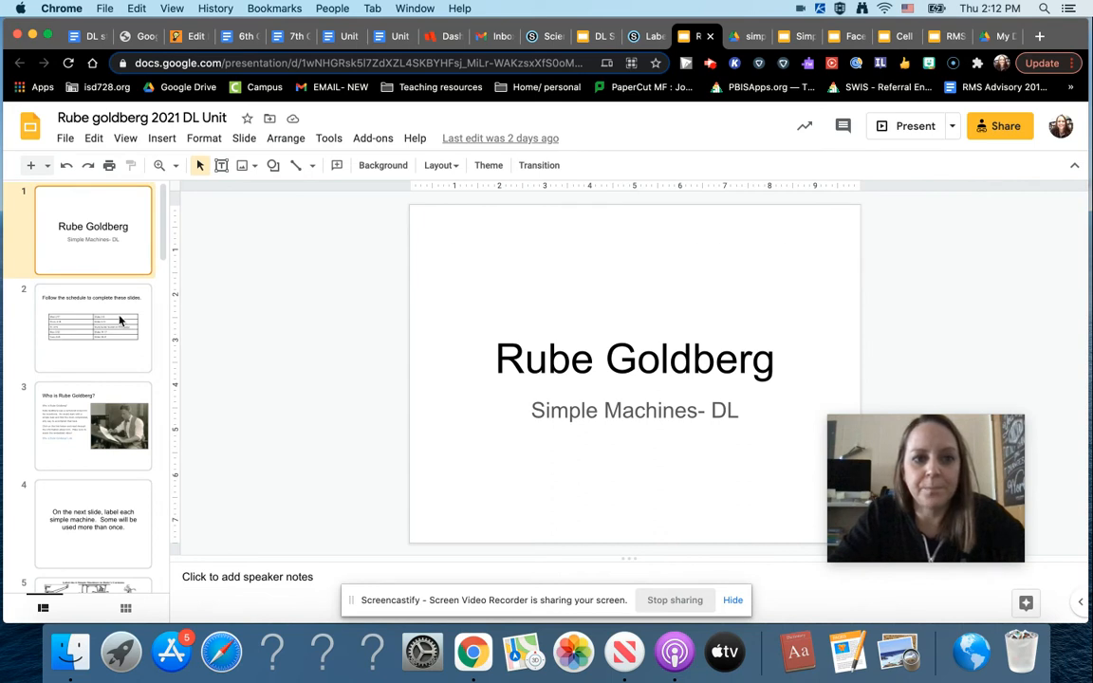
Page through the schedule, Who is Rube Goldberg?, and six-machine labeling slides.
click(93, 328)
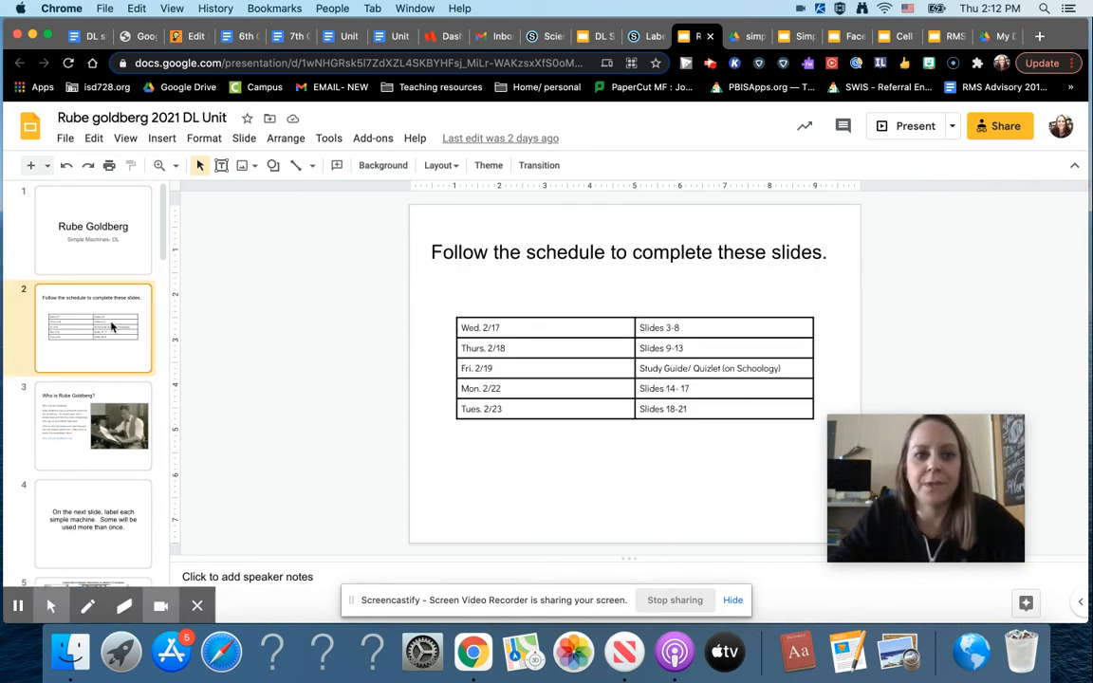
click(93, 426)
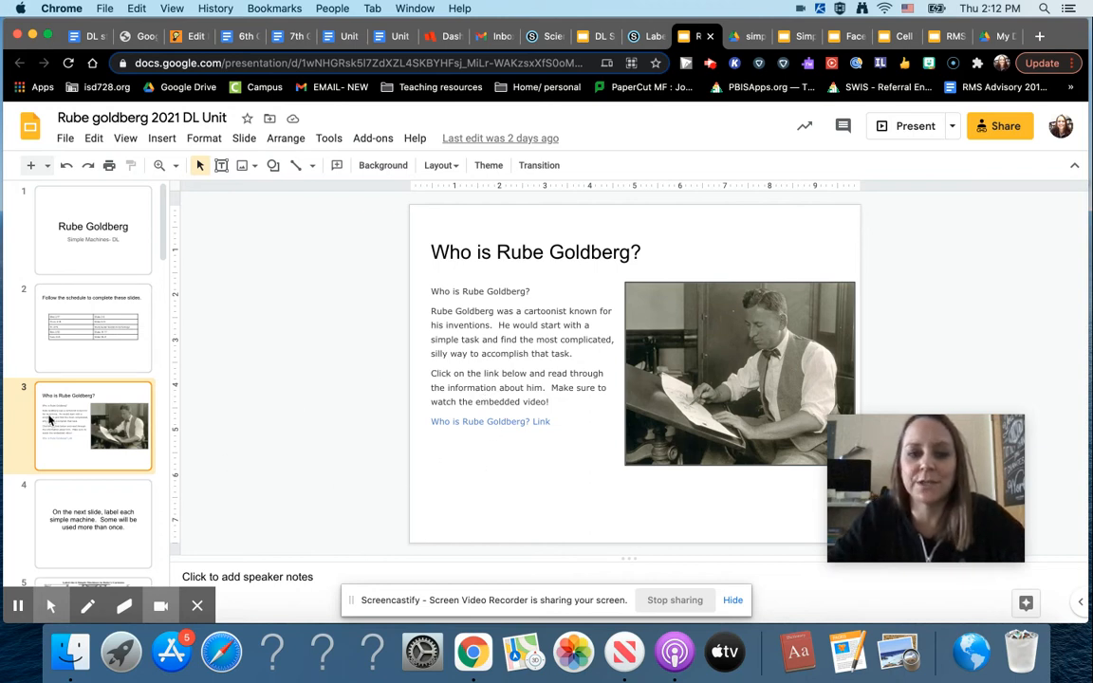
click(92, 524)
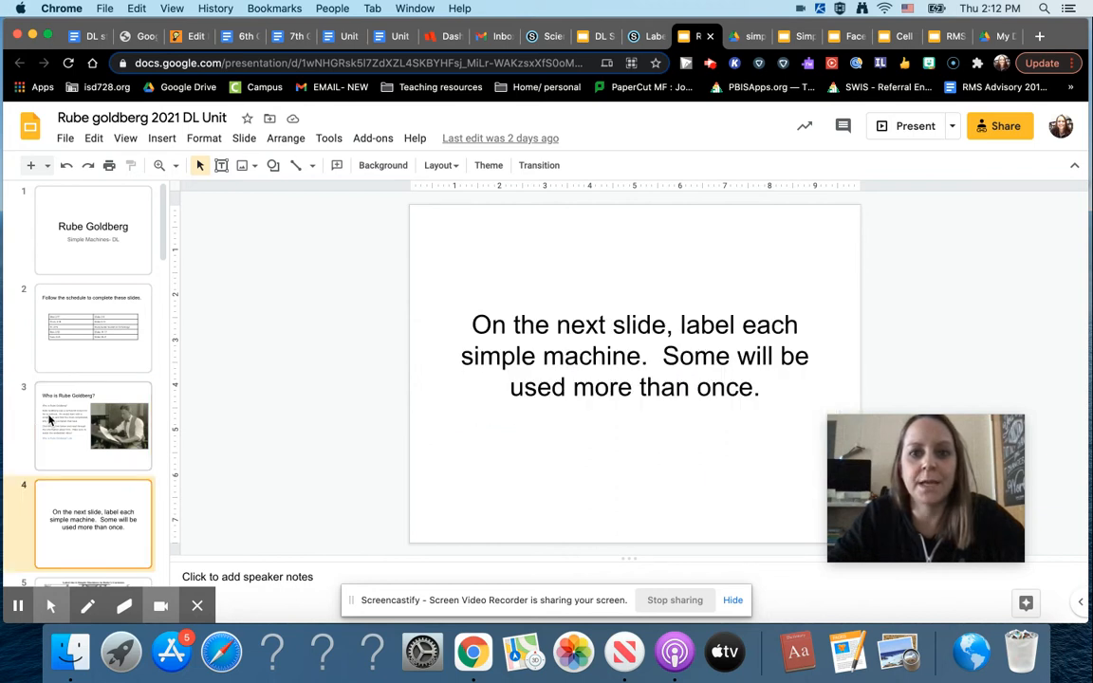
click(93, 527)
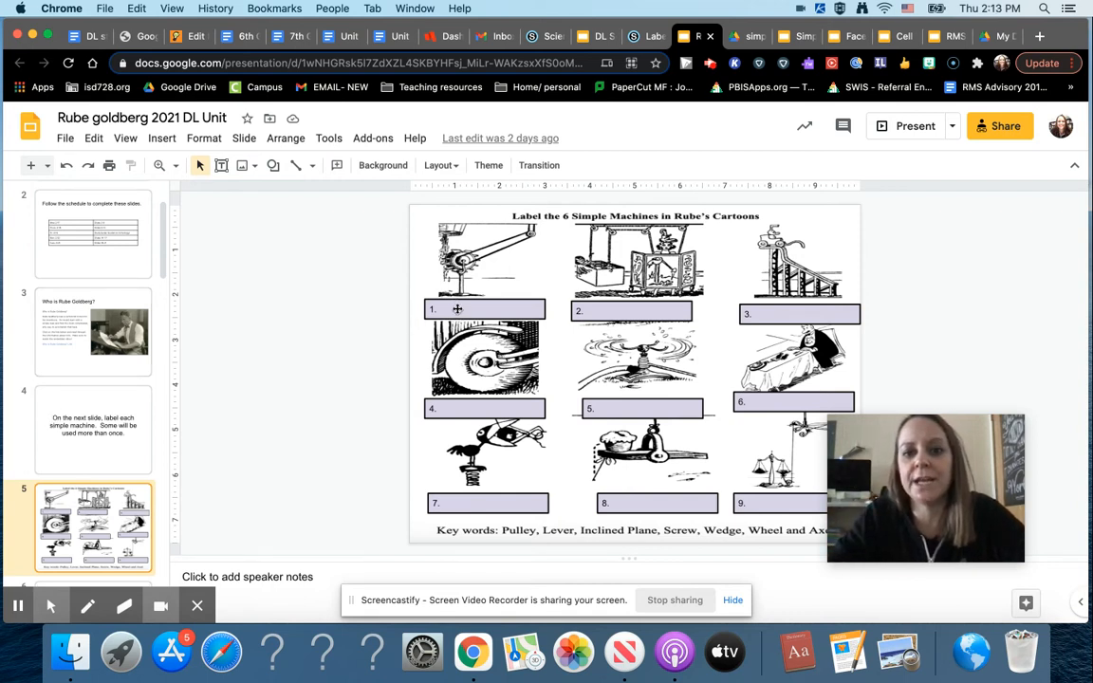
click(484, 309)
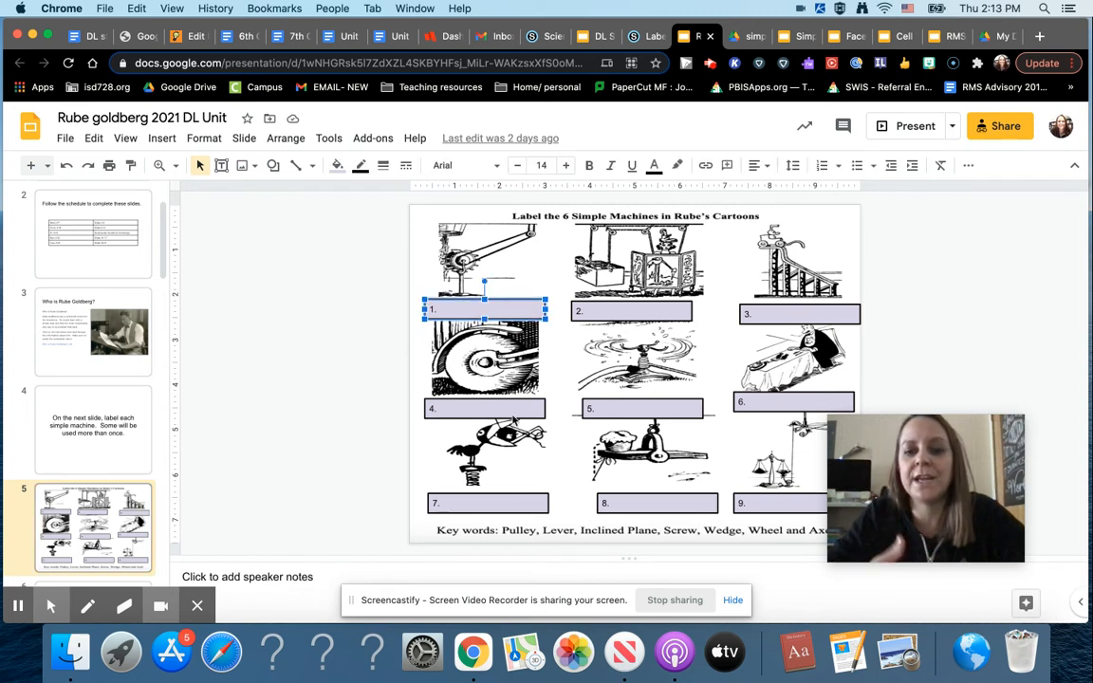
mouse_move(503, 286)
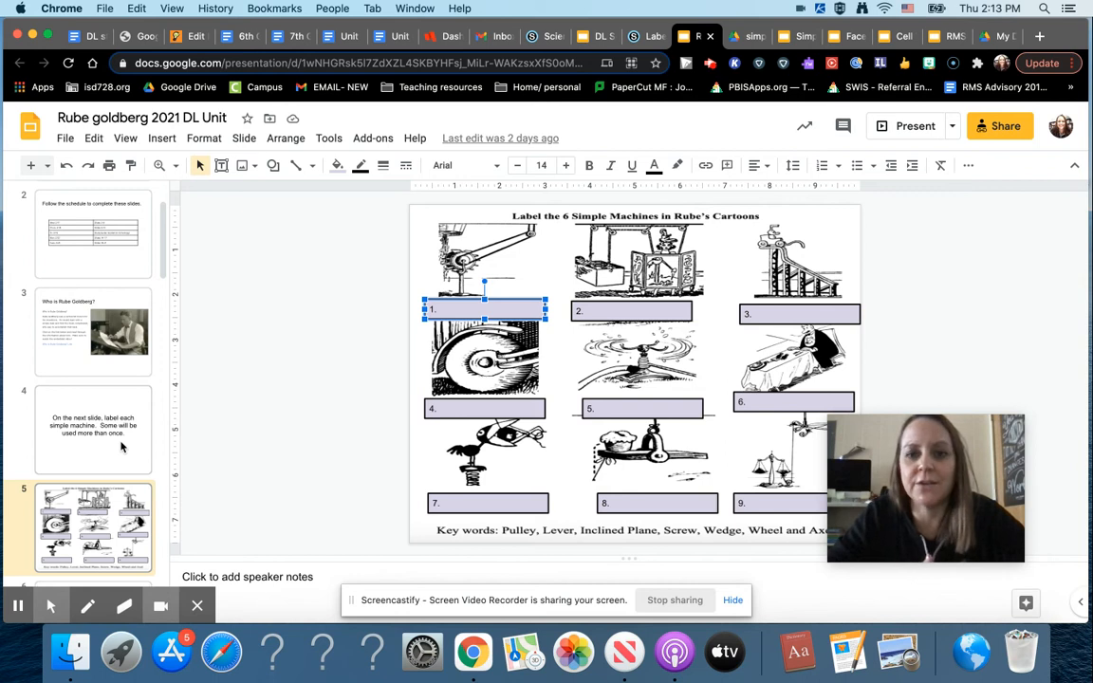
scroll(down, 3)
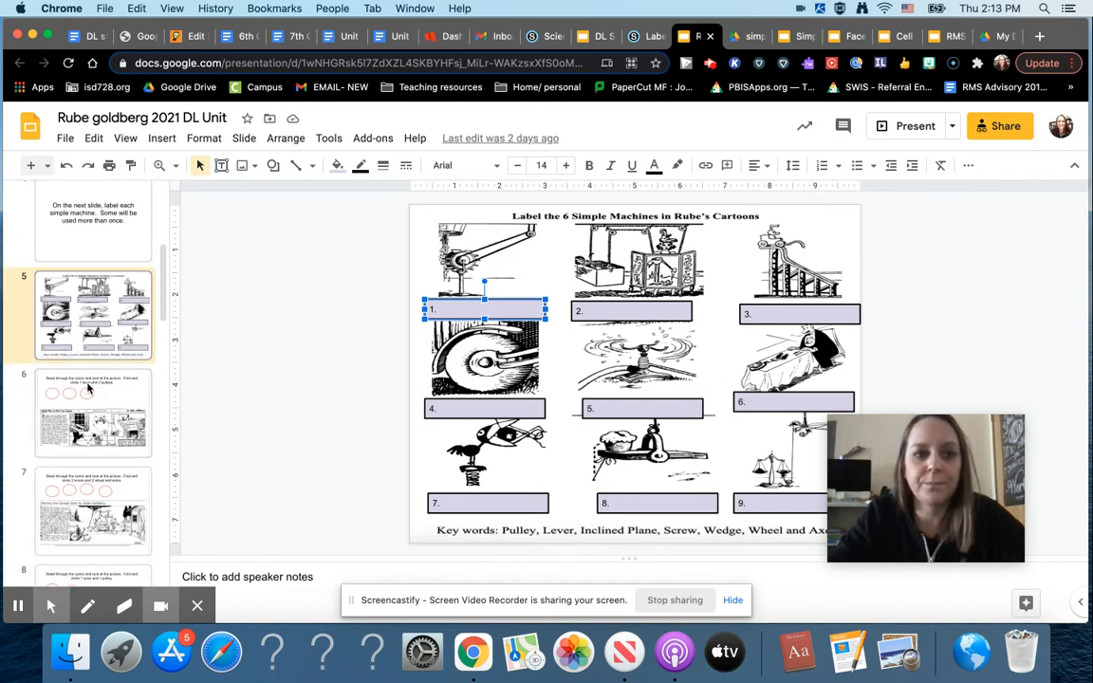
Go through the lever-and-pulleys, garage door and umbrella comics, ending on the explorations slide.
click(93, 413)
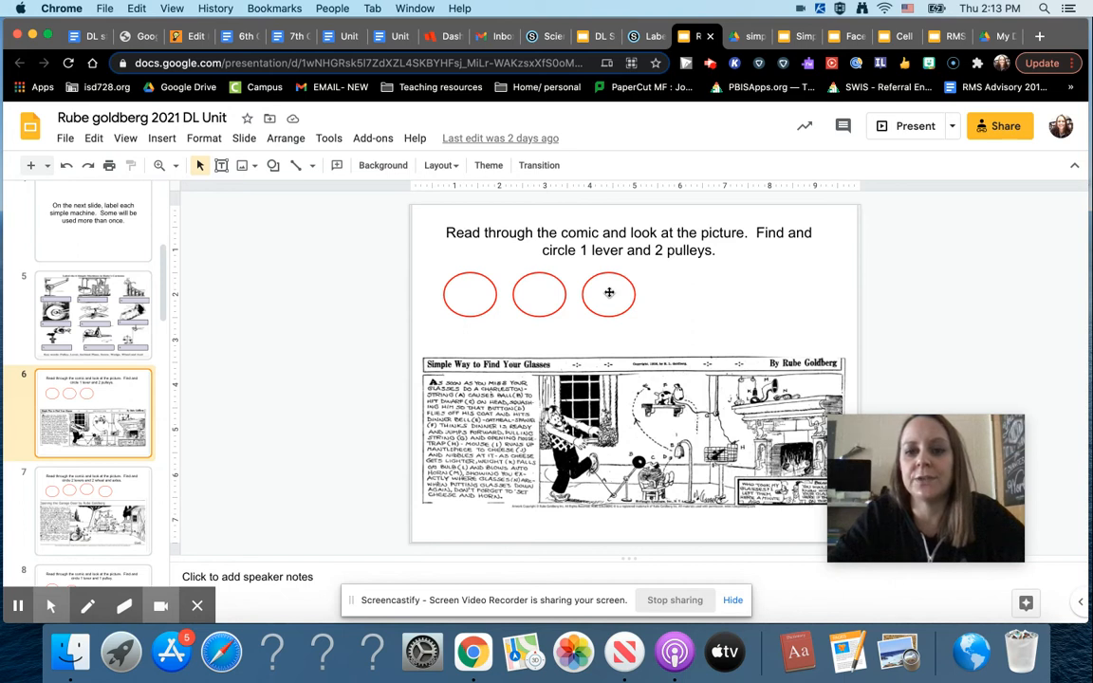
click(608, 293)
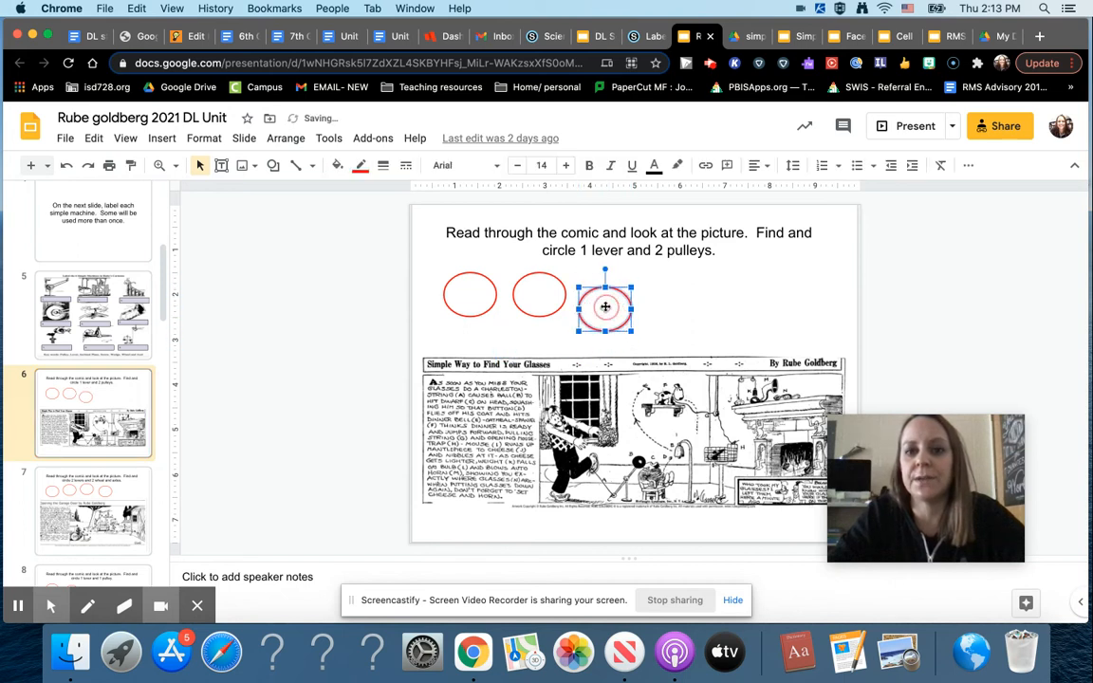
click(93, 510)
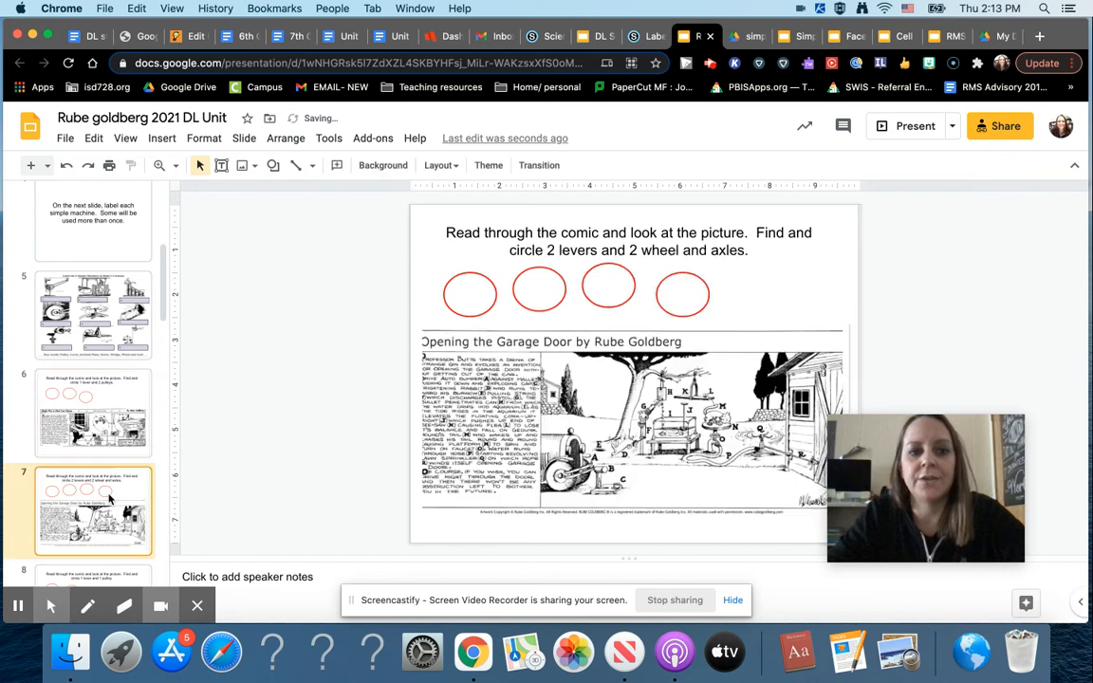
click(93, 522)
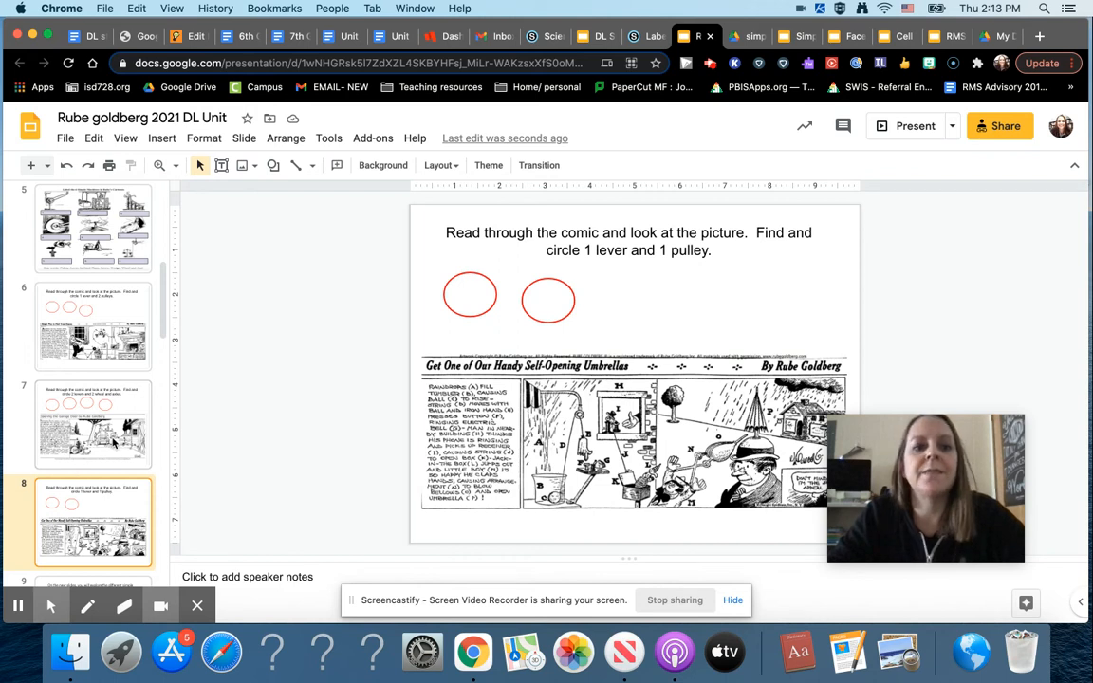
scroll(down, 3)
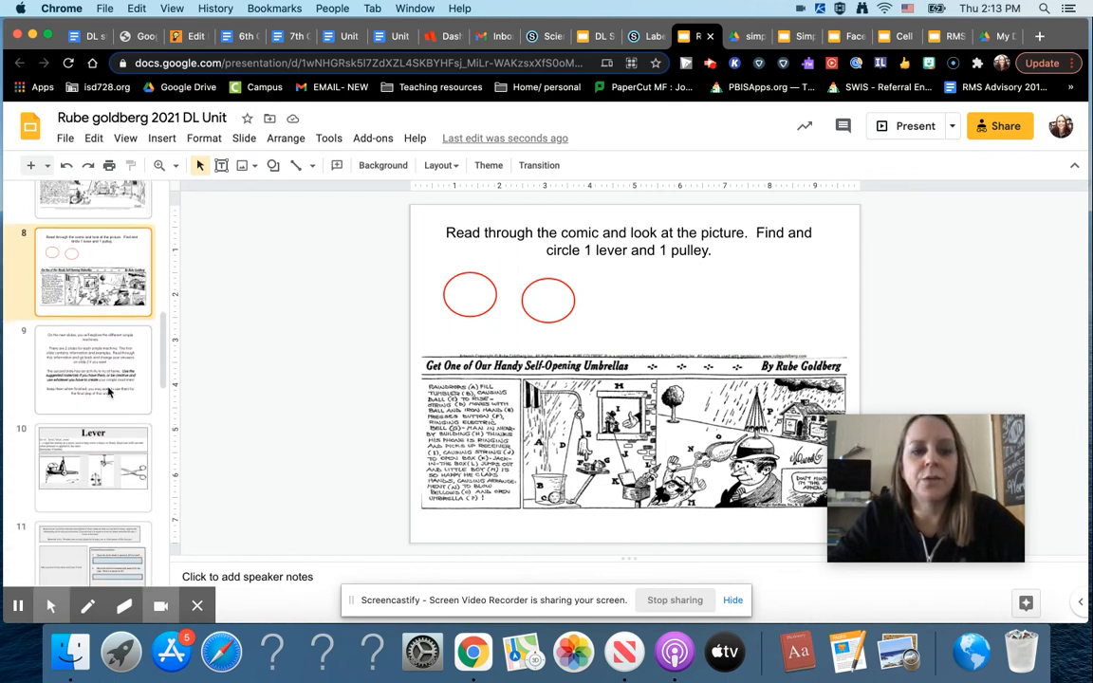
click(93, 370)
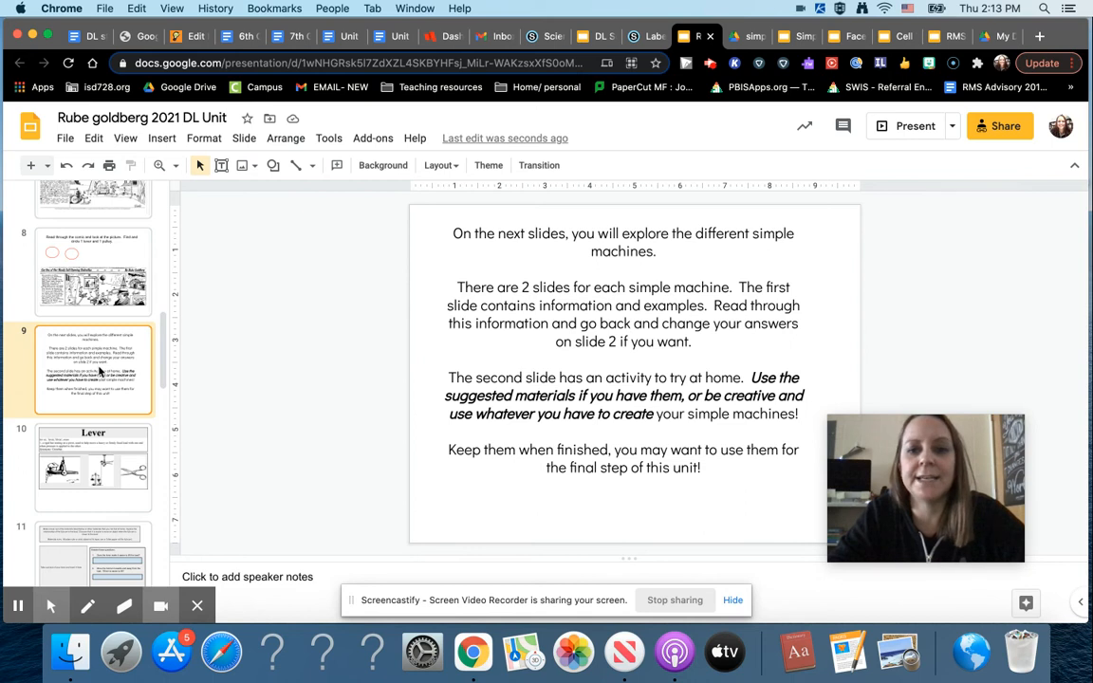
mouse_move(331, 332)
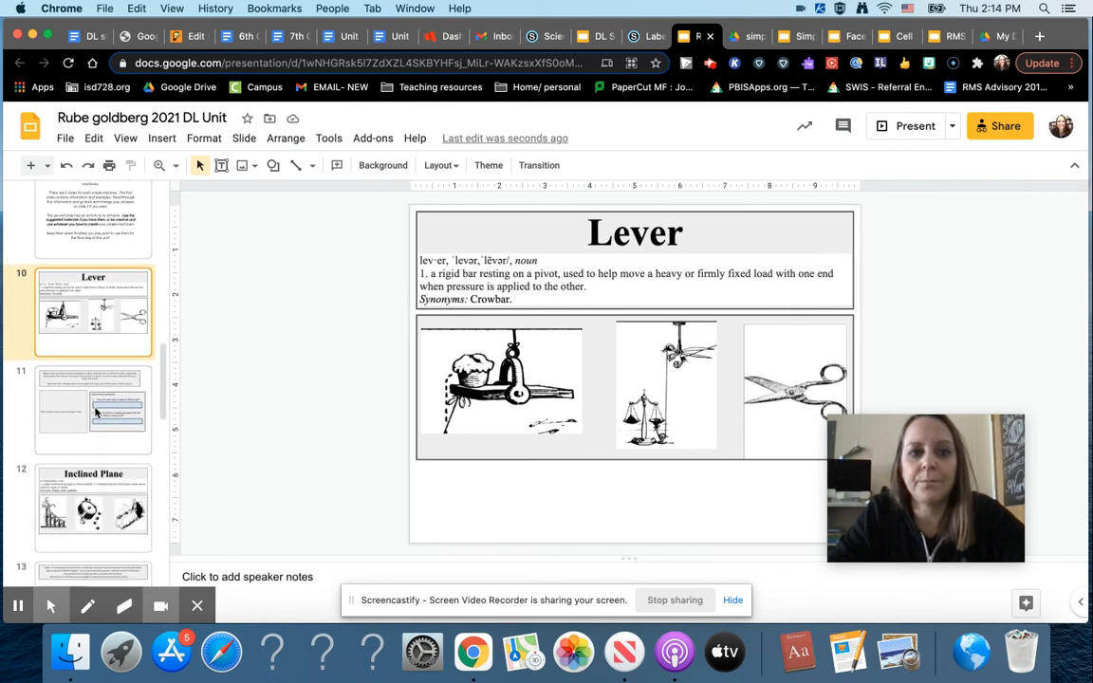
Open the build-a-lever home activity slide.
click(93, 410)
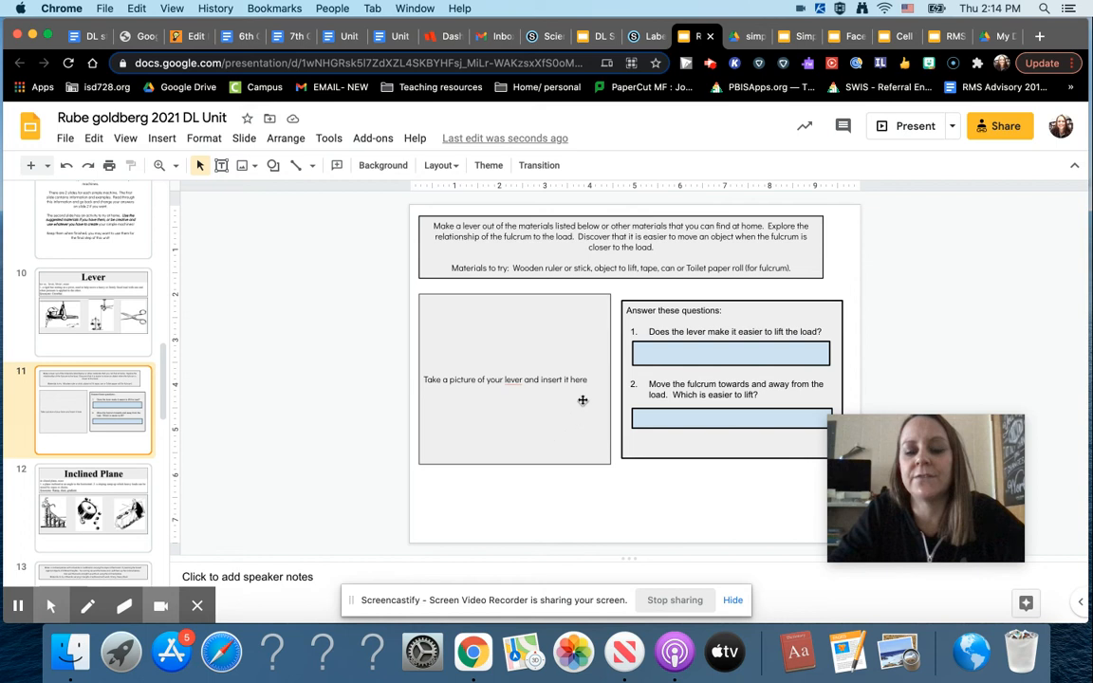
mouse_move(545, 466)
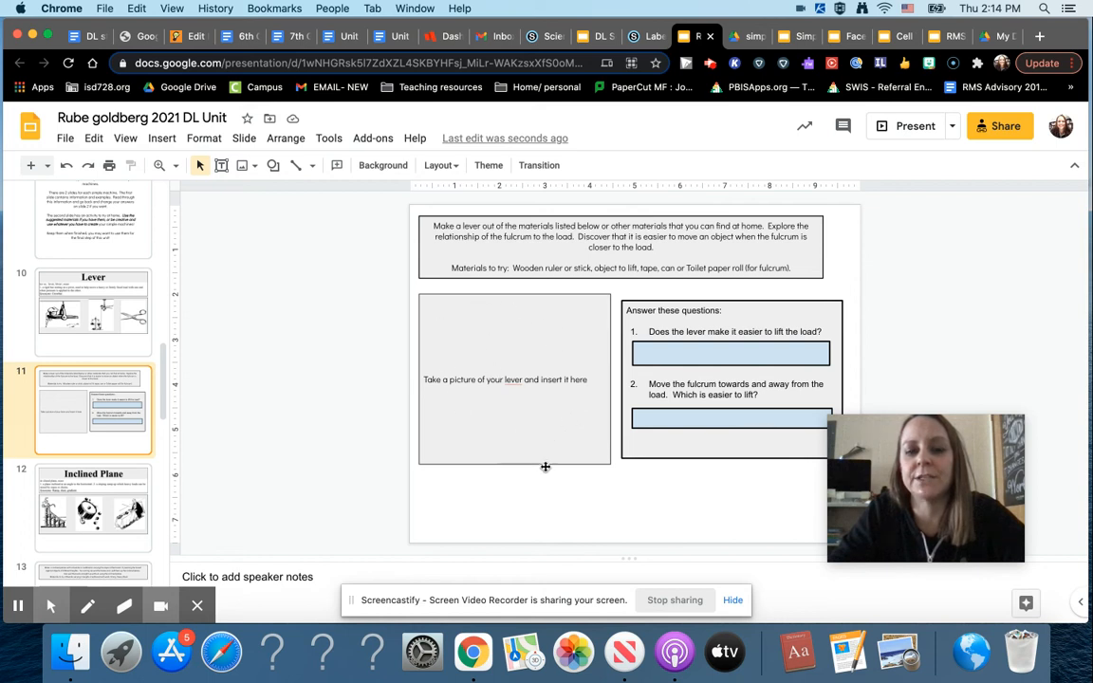
mouse_move(220, 520)
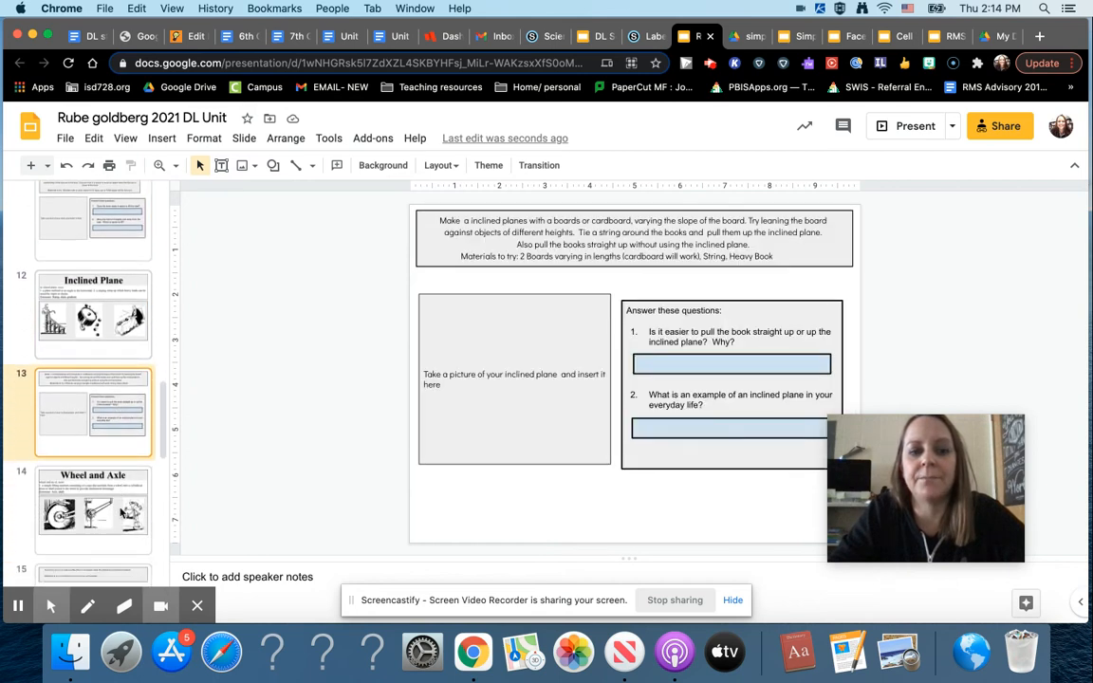
Open the Wheel and Axle definition slide and scroll the filmstrip.
click(93, 510)
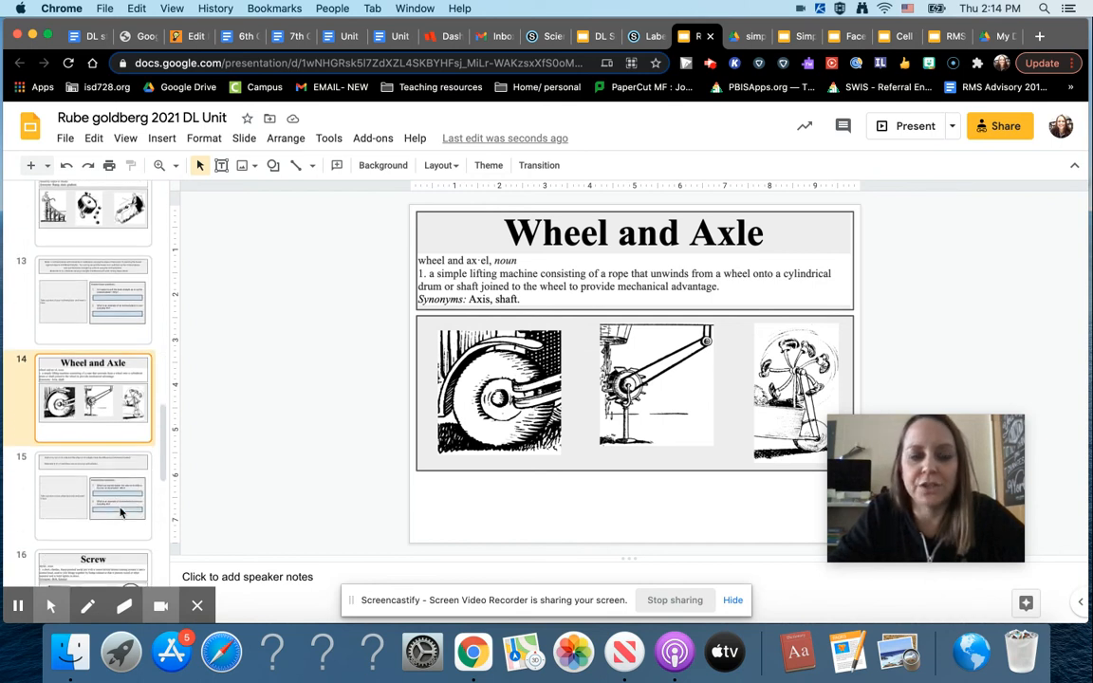
scroll(down, 3)
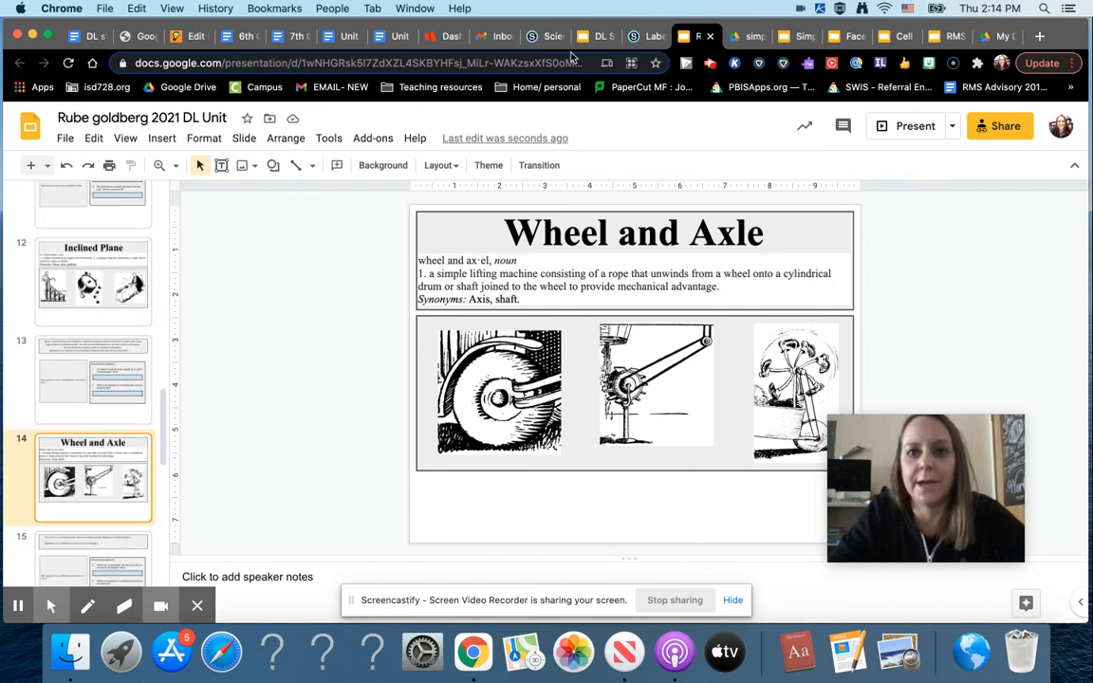
Switch to the DL Science 6 Agenda deck and open Friday's Simple Machines study guide link.
click(595, 36)
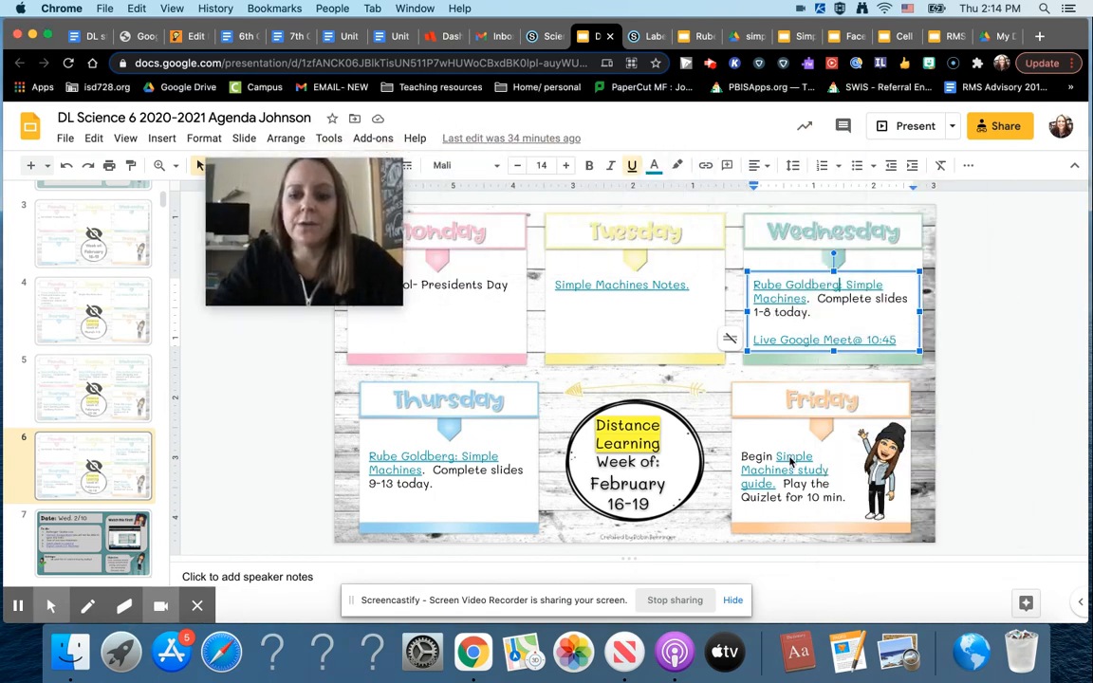
click(784, 470)
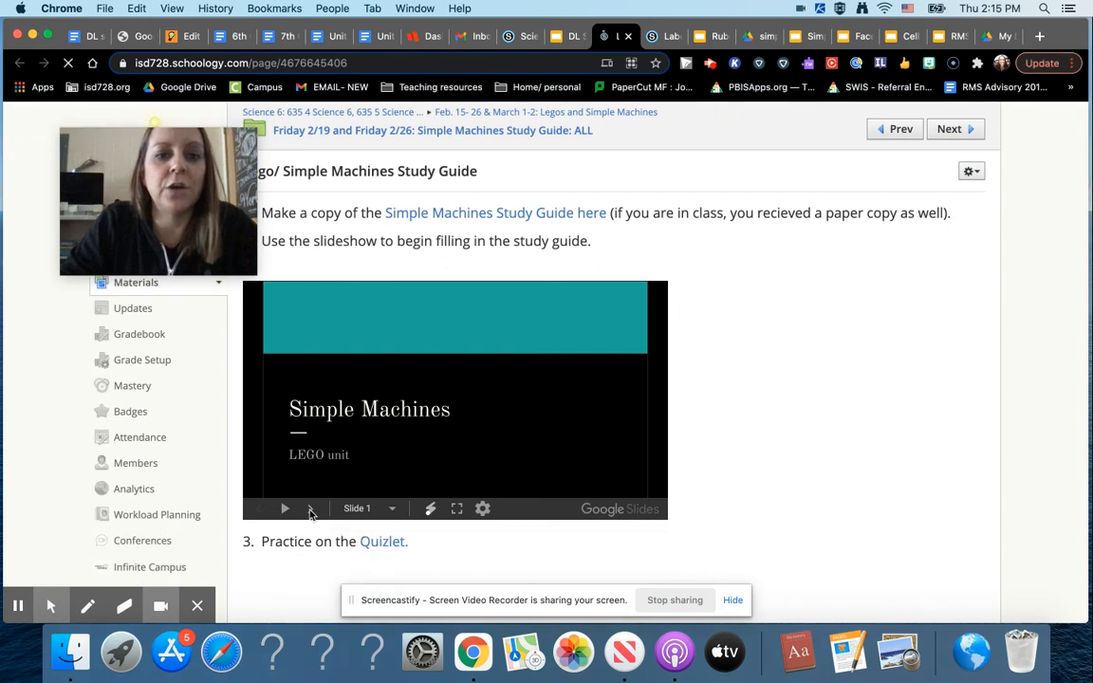
Advance the embedded slideshow two slides to the Card #4 lever card and scroll down to the Quizlet link.
click(308, 509)
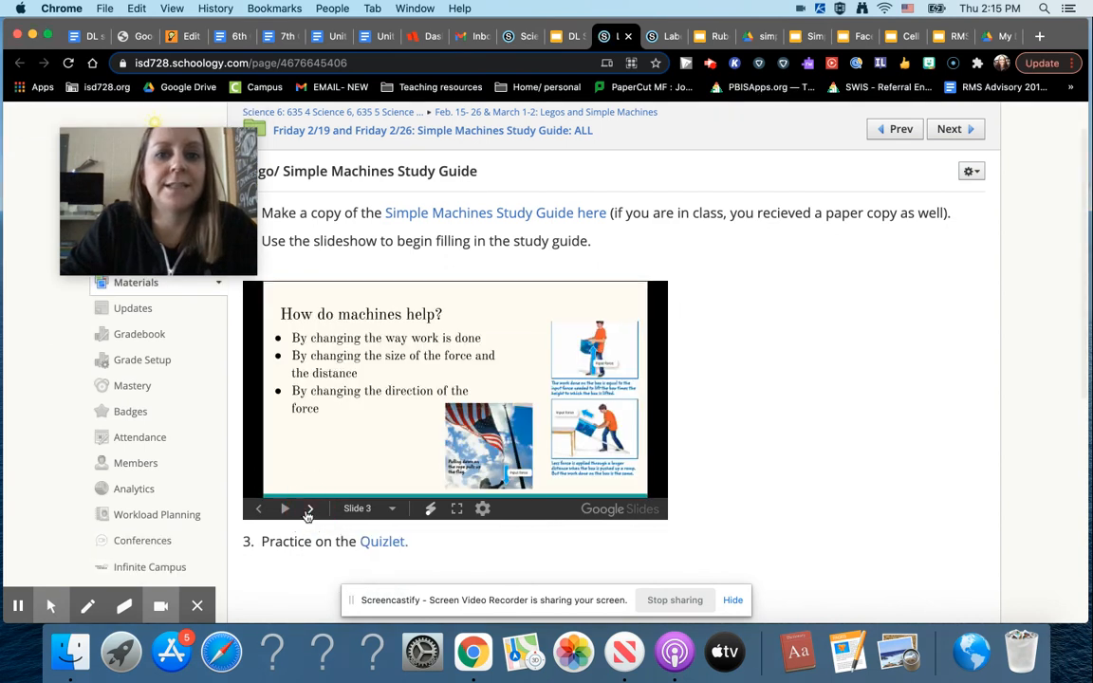
click(310, 508)
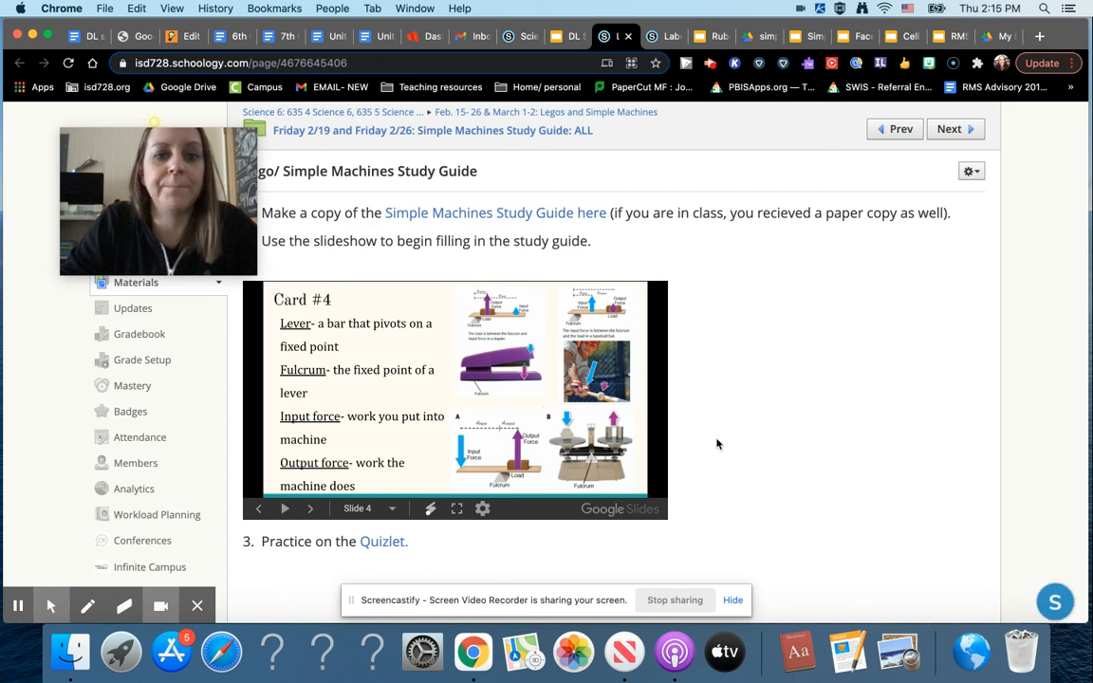
scroll(down, 3)
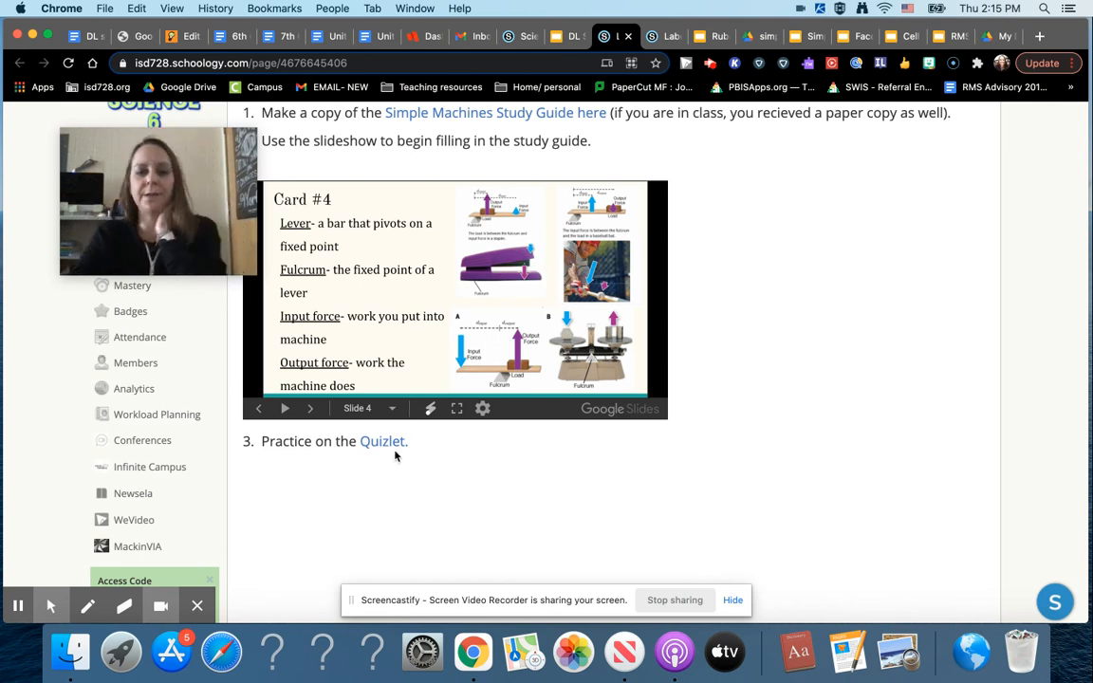
mouse_move(553, 277)
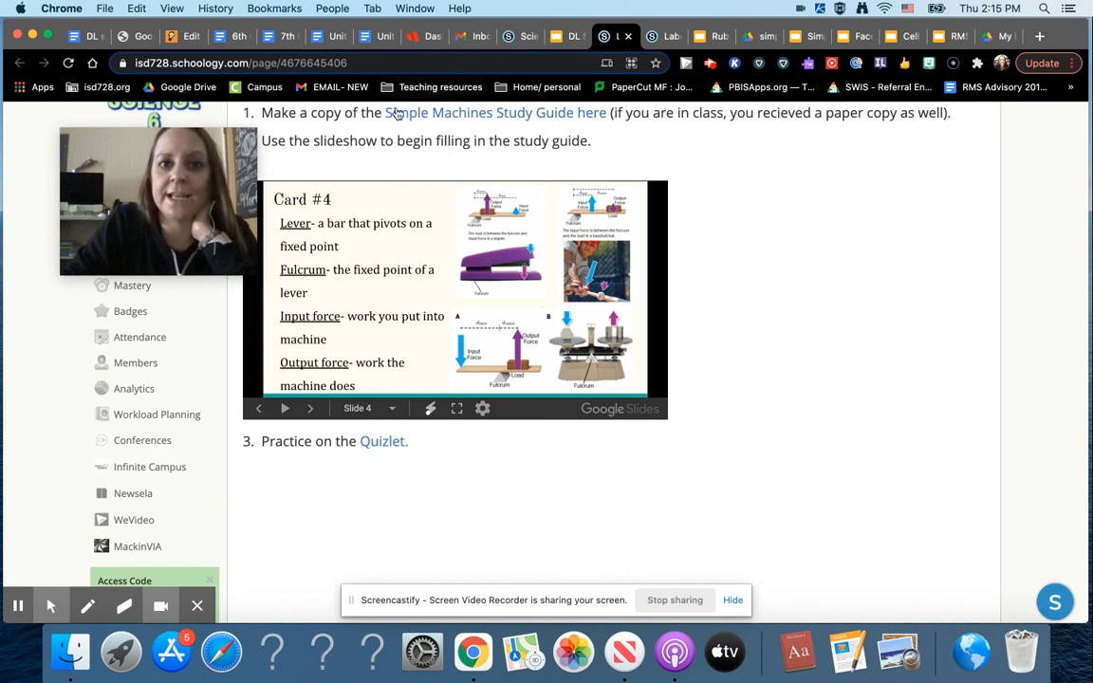
mouse_move(455, 392)
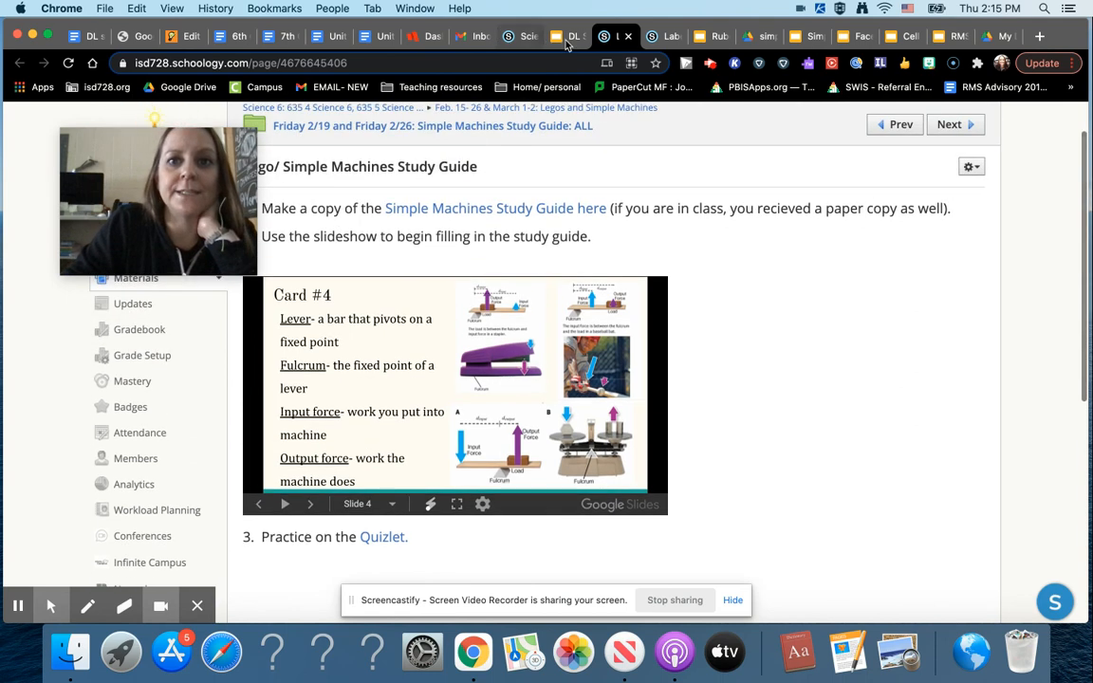
Switch back to the DL Science 6 Agenda tab showing February 16–19.
click(567, 36)
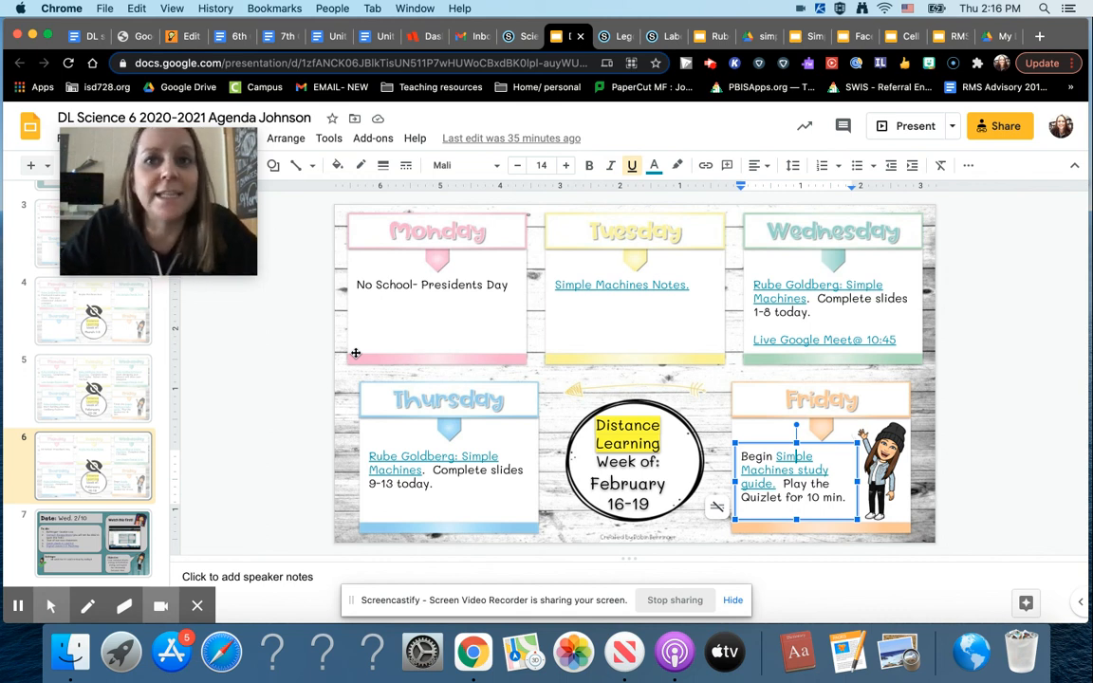
mouse_move(253, 357)
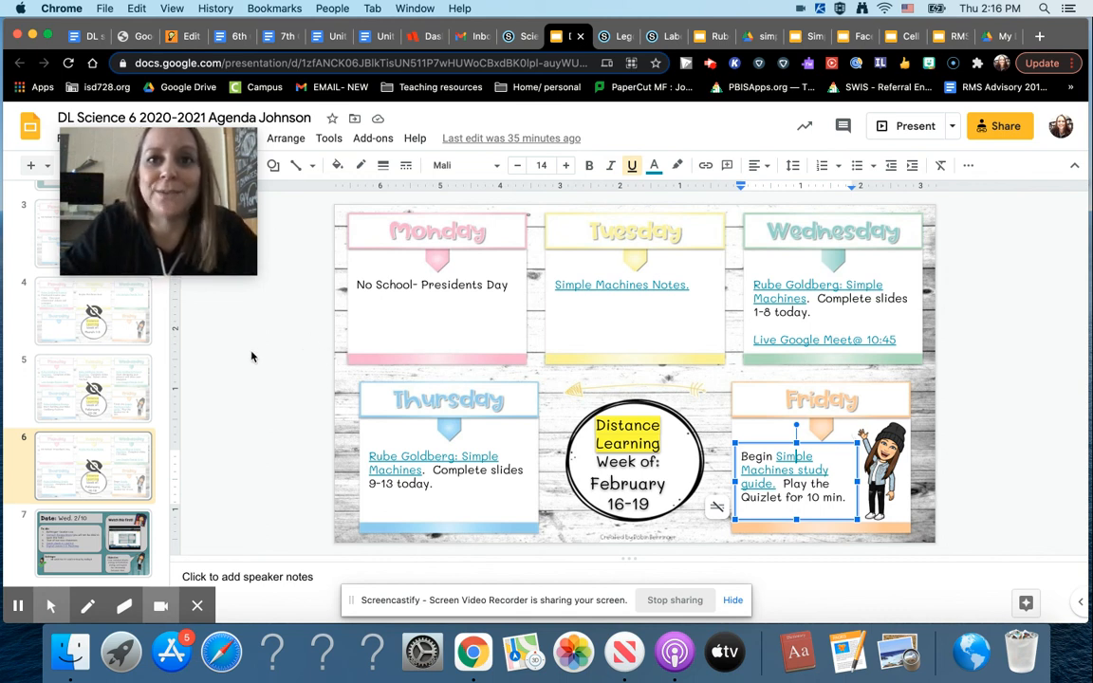